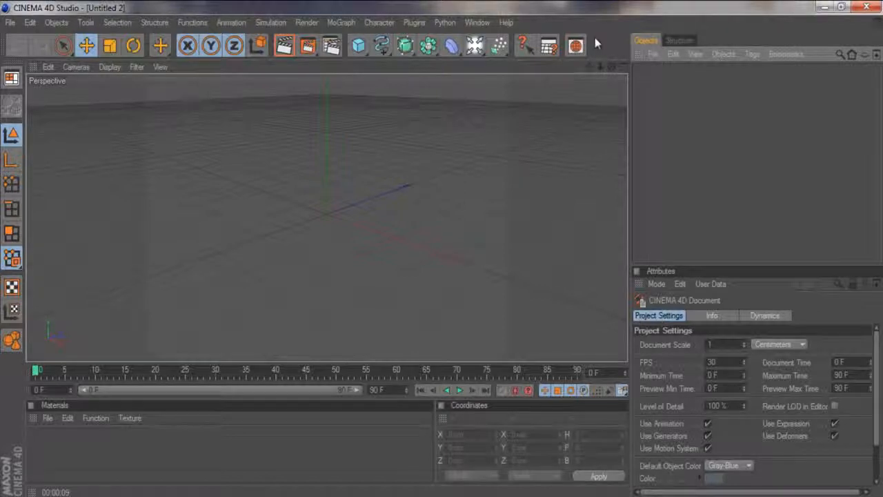
mouse_move(576, 27)
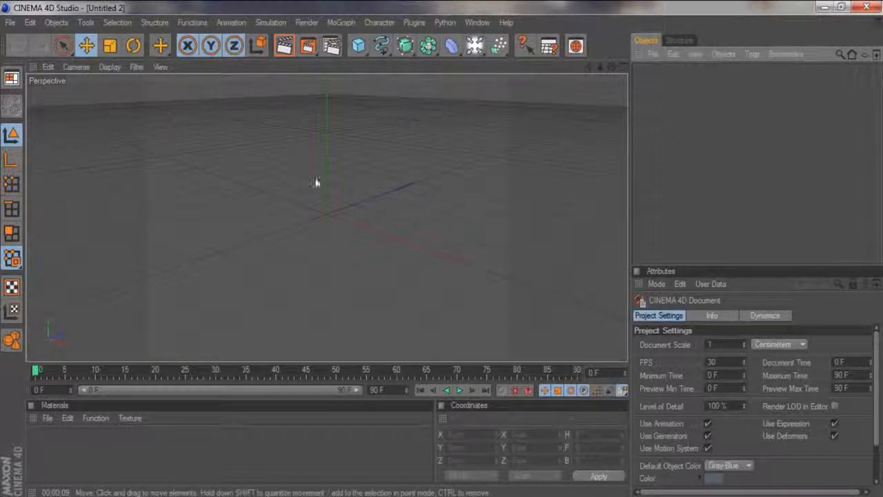
mouse_move(386, 160)
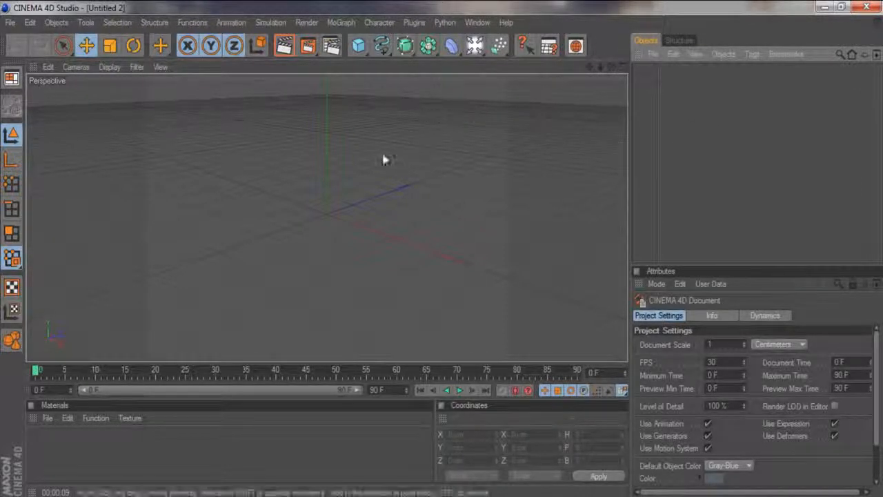
mouse_move(723, 136)
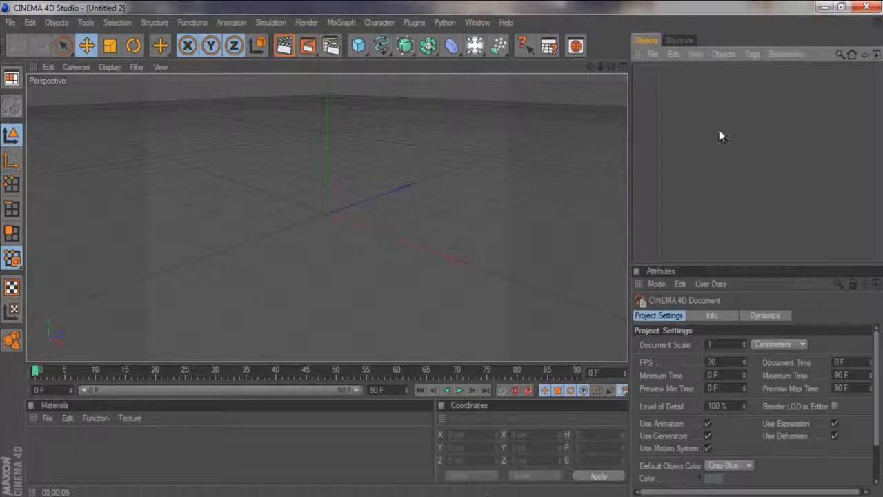
mouse_move(673, 114)
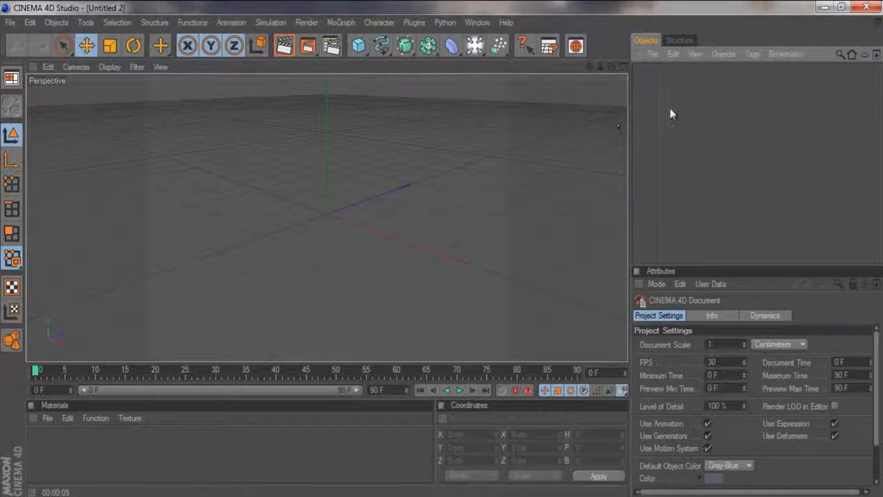
mouse_move(345, 164)
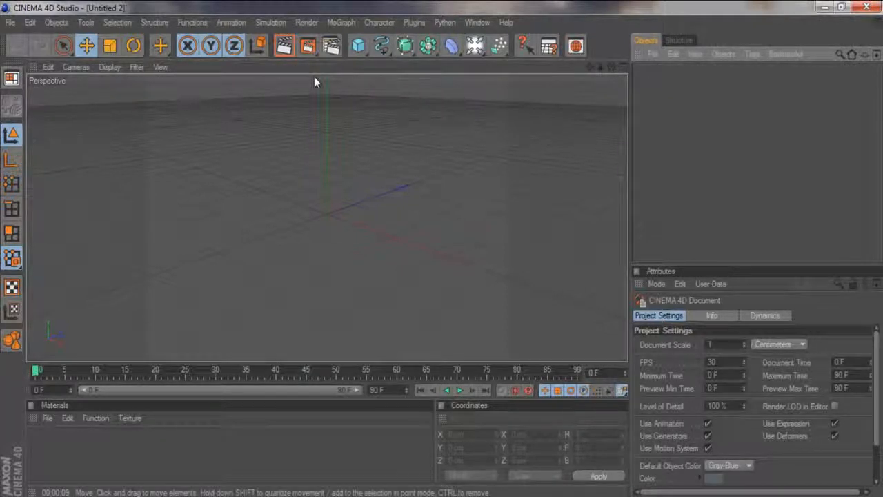
mouse_move(365, 231)
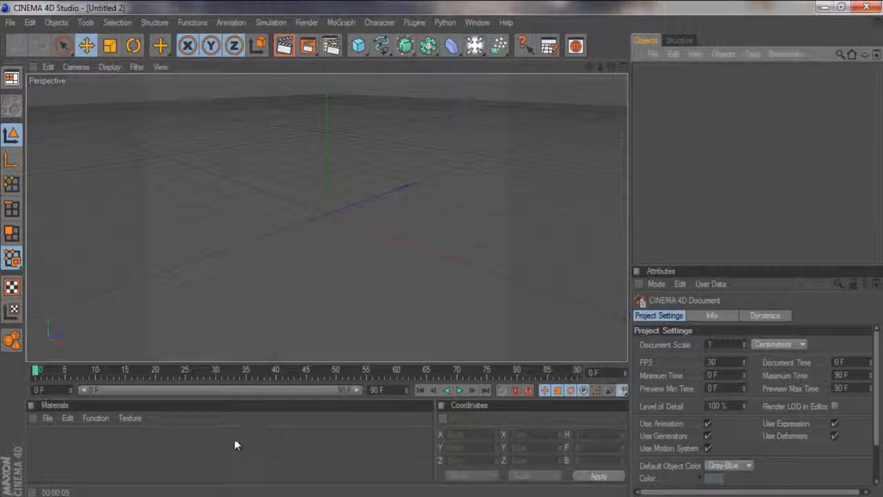
mouse_move(83, 452)
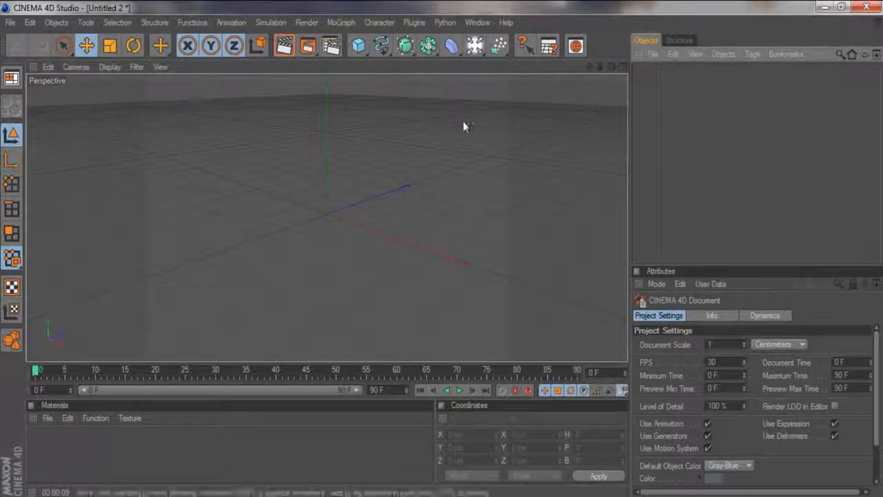
Add a Sphere from the primitives palette to the scene.
left_click(357, 46)
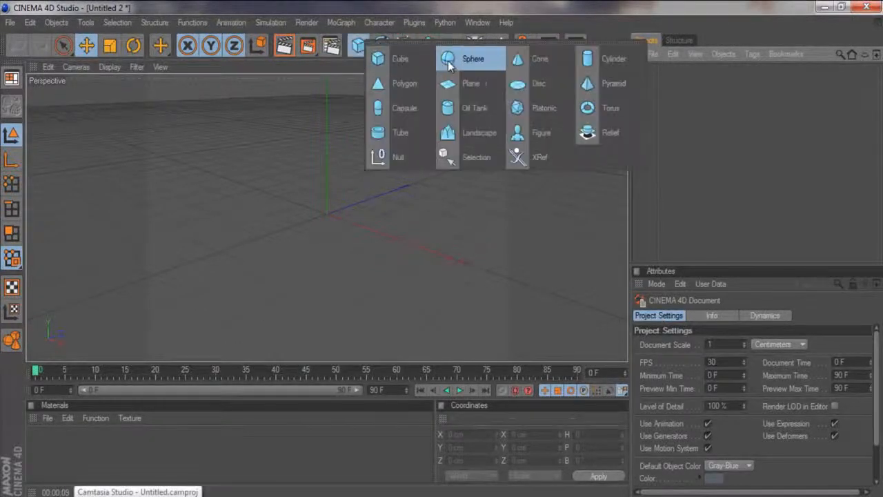
left_click(474, 59)
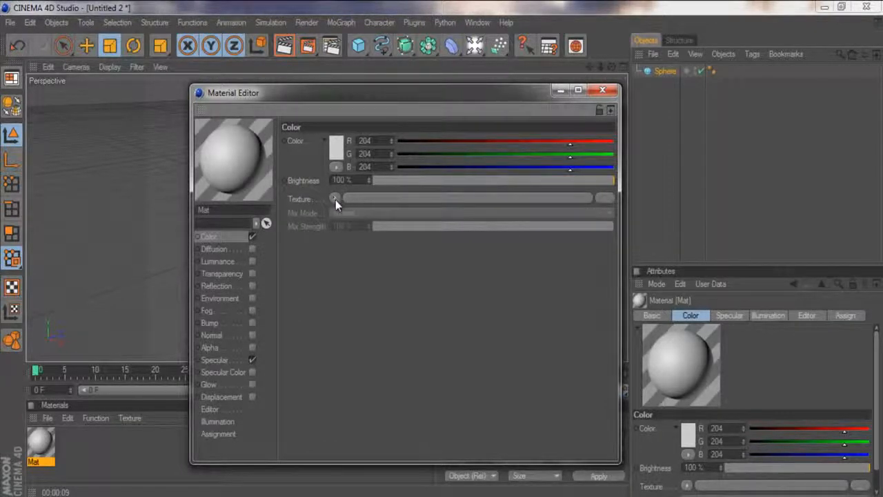
Load image 1 (31) from GFX > 8,000 GFX Pack > Textures as the colour texture.
left_click(335, 199)
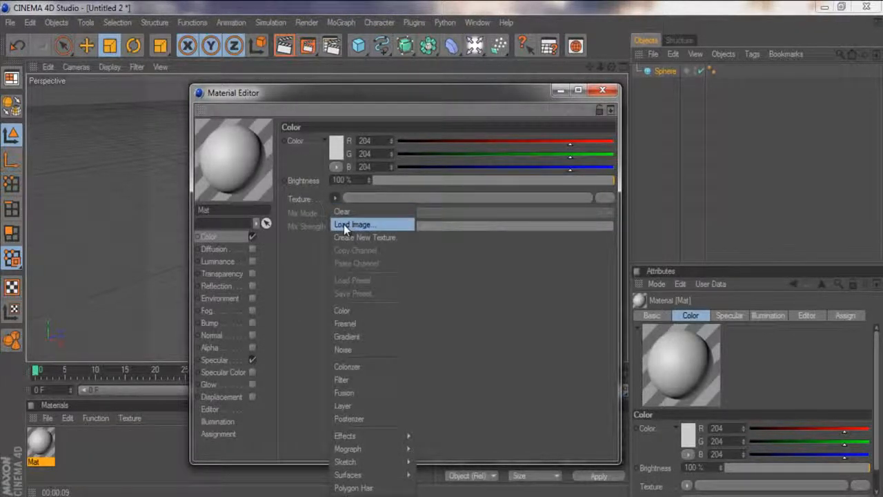
left_click(354, 224)
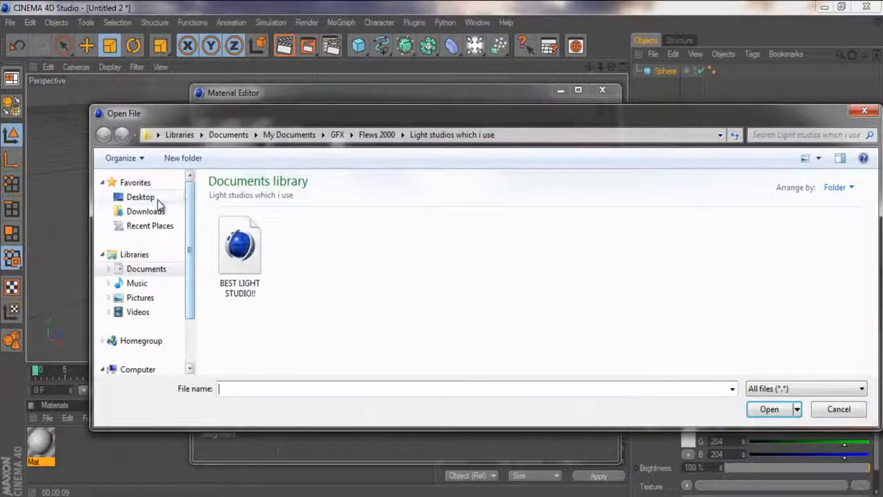
left_click(140, 197)
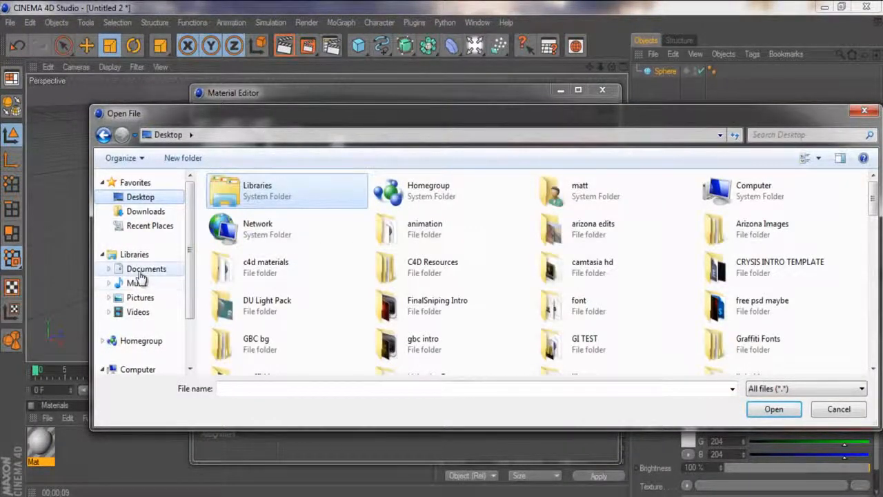
left_click(145, 268)
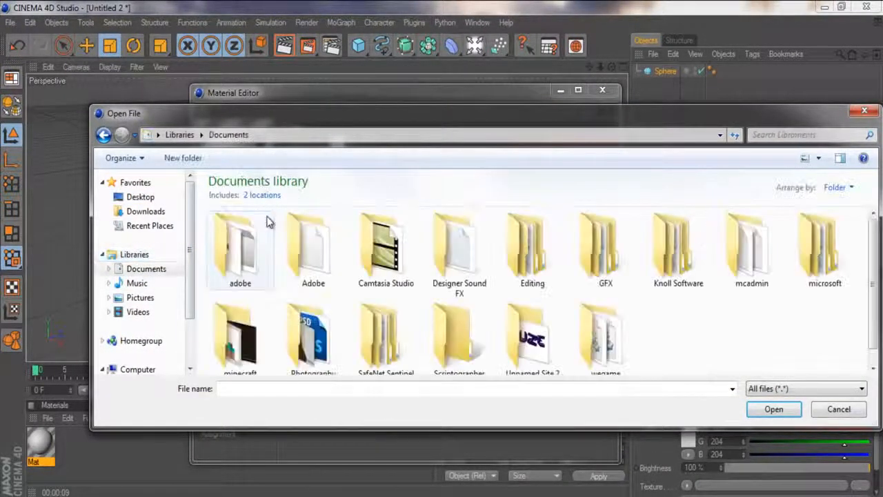
double_click(606, 248)
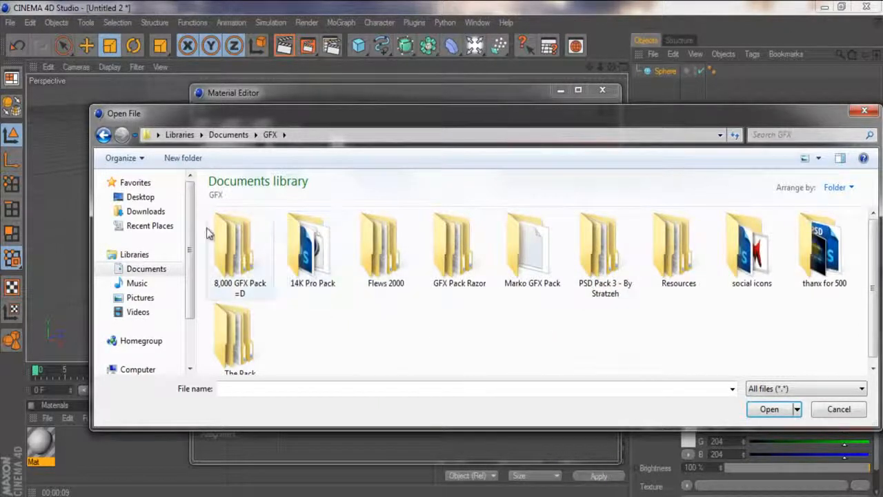
double_click(239, 245)
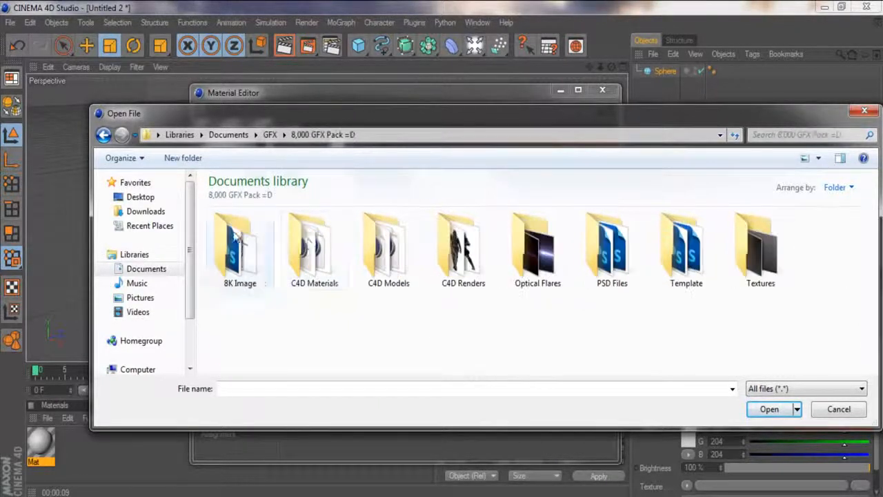
left_click(389, 249)
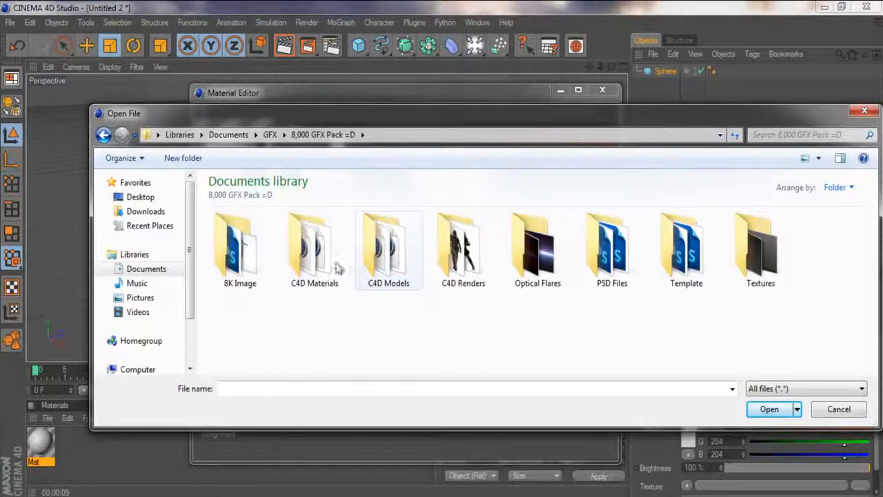
double_click(760, 249)
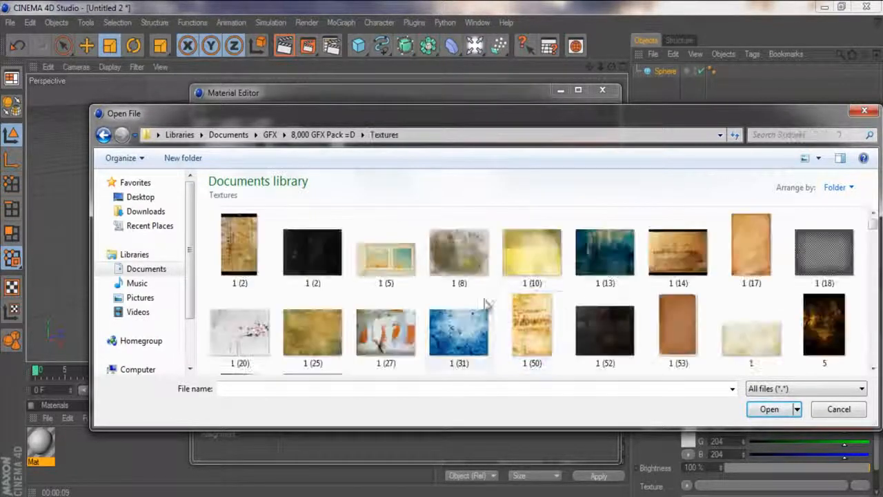
left_click(312, 252)
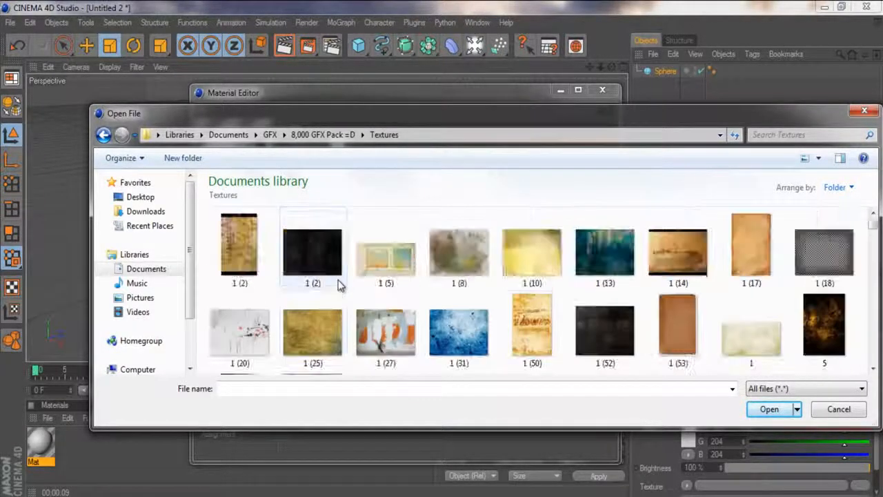
left_click(459, 246)
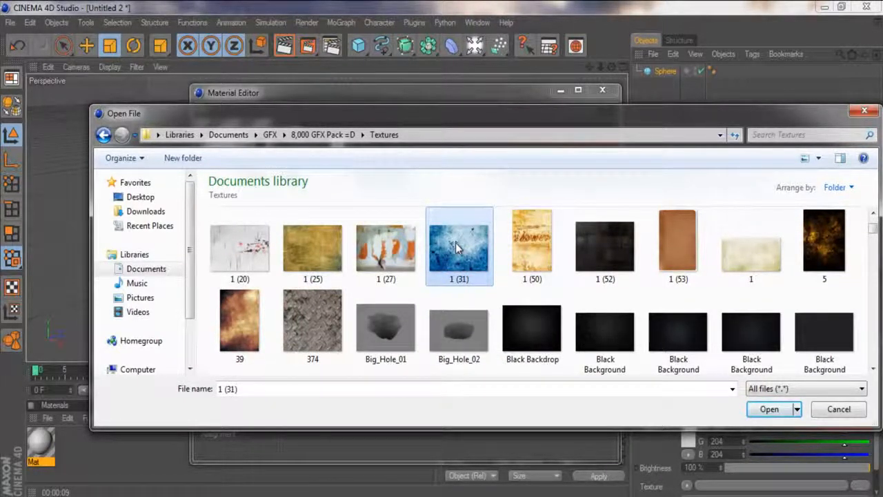
left_click(769, 409)
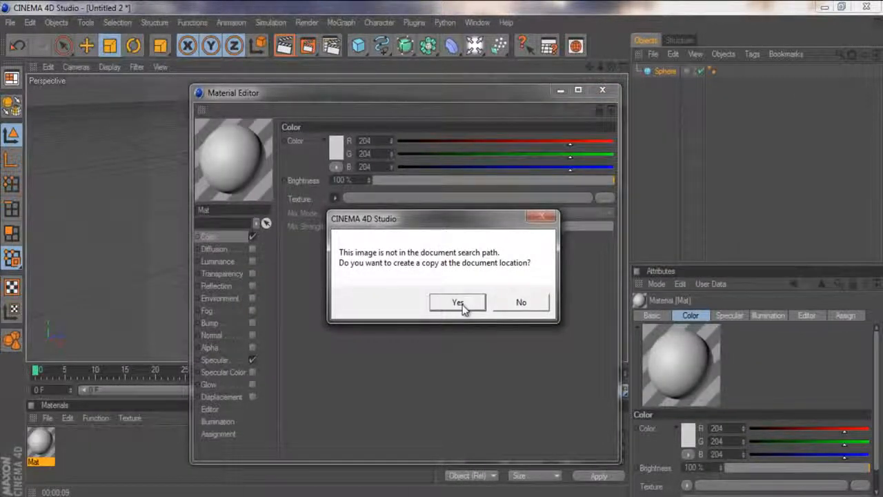
Copy the image locally, apply Mat to the sphere, and reopen Mat for editing.
left_click(458, 302)
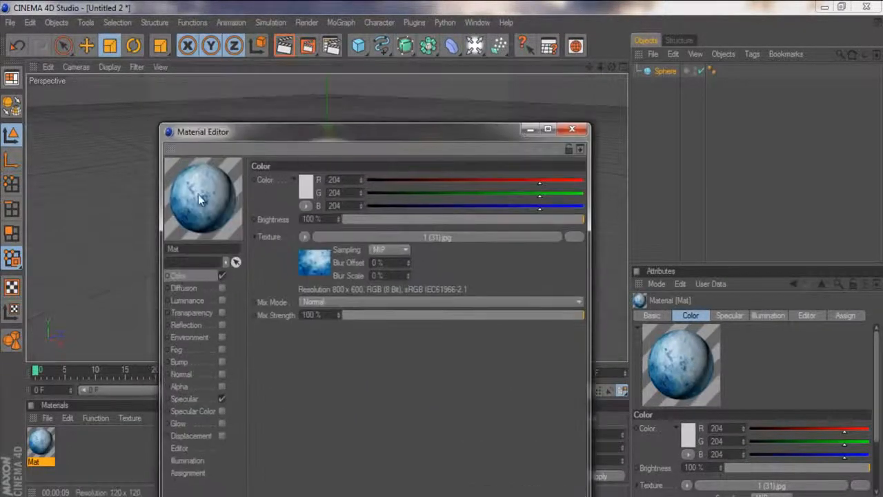
left_click(572, 129)
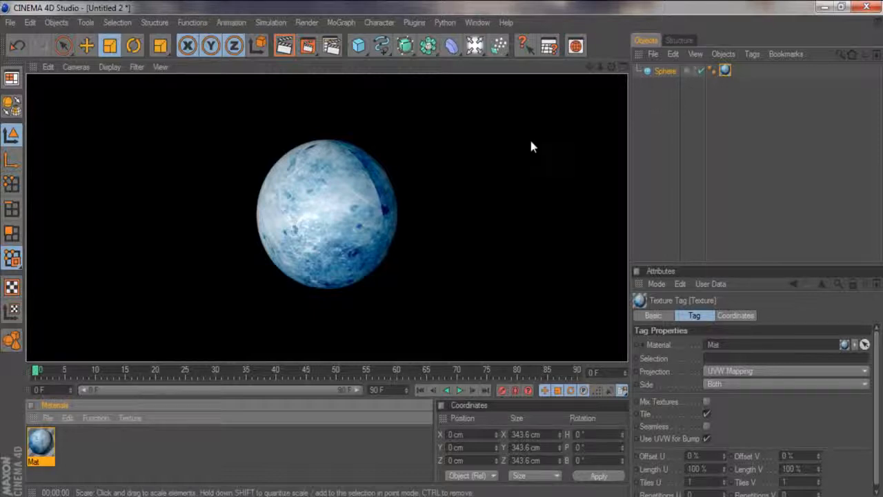
double_click(40, 445)
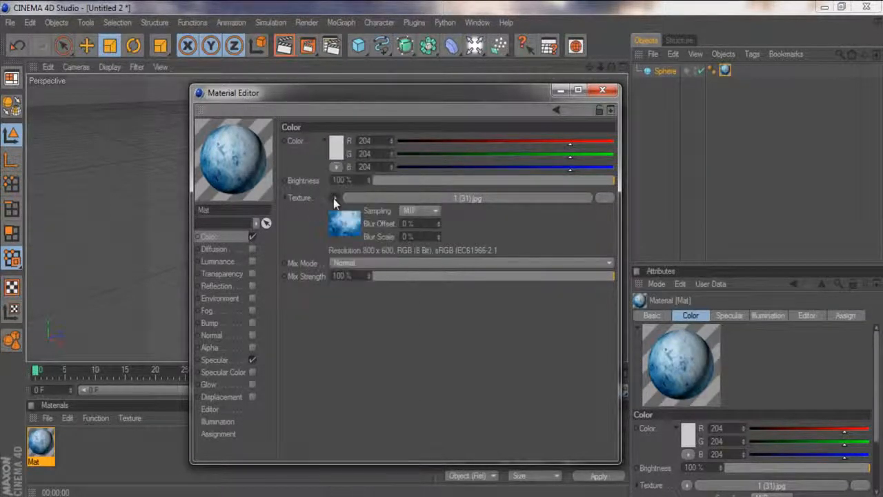
Wrap the blue grunge colour texture in a Filter shader.
left_click(335, 198)
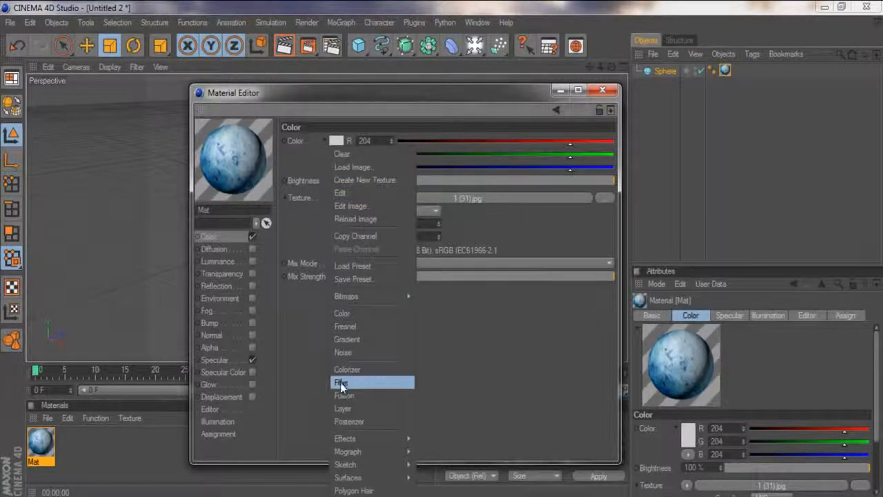
left_click(340, 382)
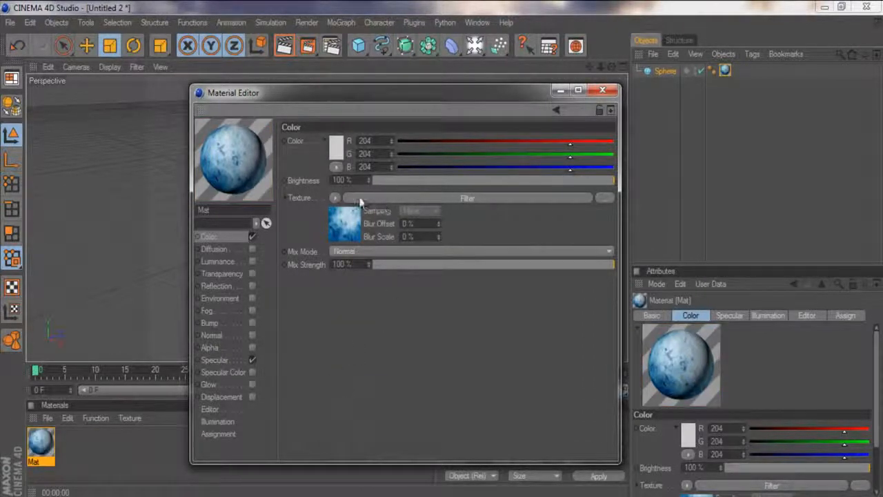
mouse_move(394, 195)
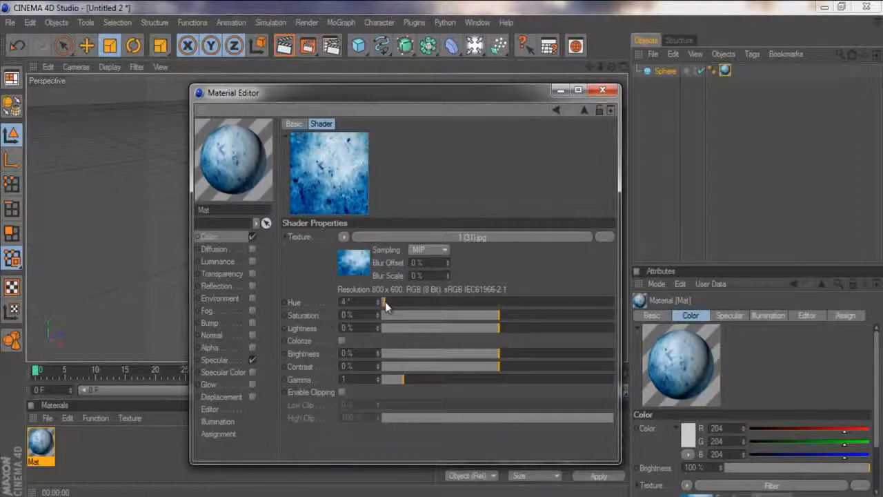
Set the Filter shader hue to 160° and lower saturation to -17%.
left_click_drag(383, 303, 400, 302)
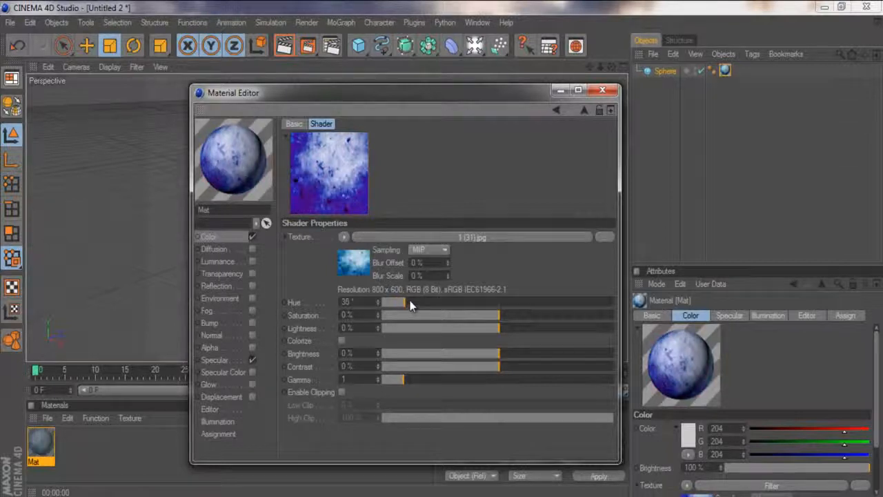
left_click_drag(393, 302, 470, 302)
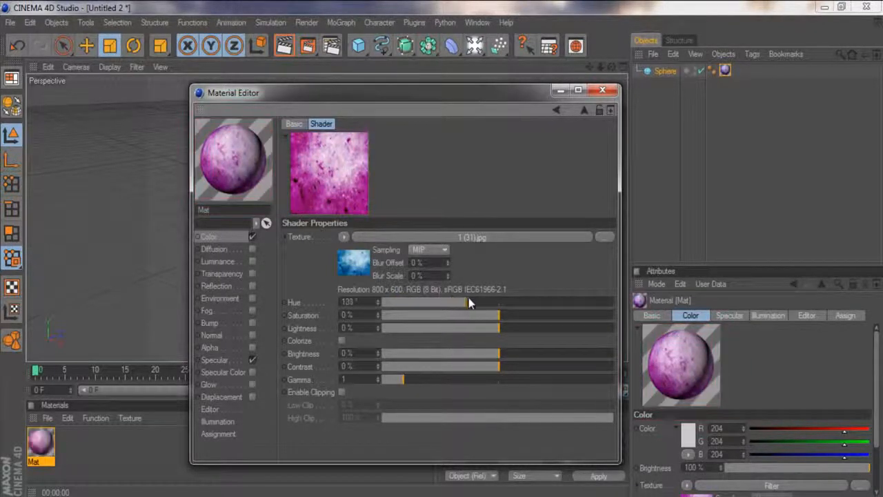
left_click_drag(469, 302, 534, 302)
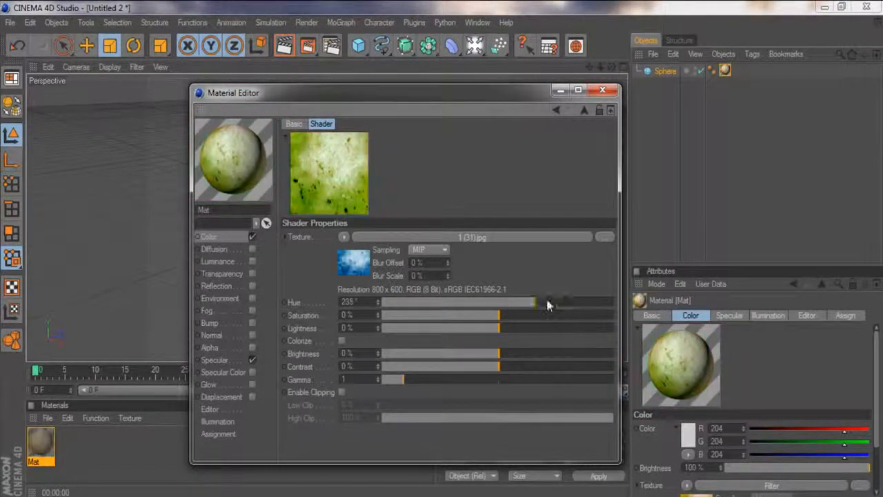
left_click_drag(535, 301, 611, 301)
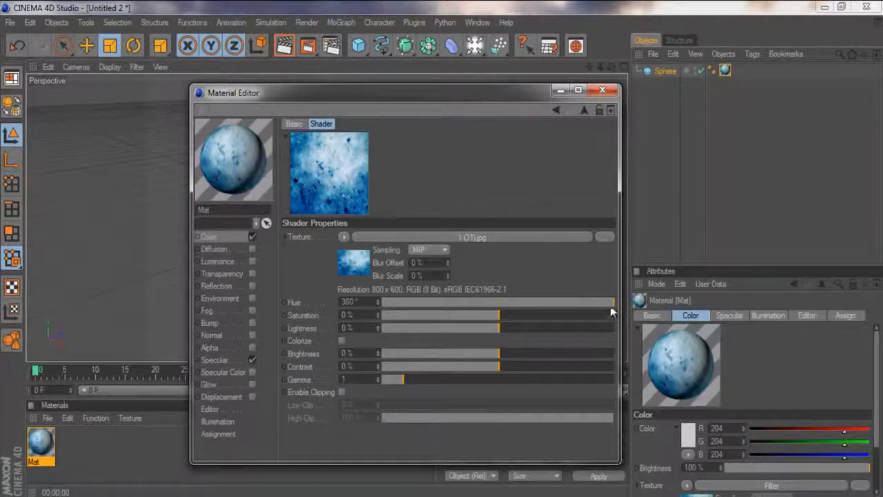
left_click_drag(611, 302, 514, 302)
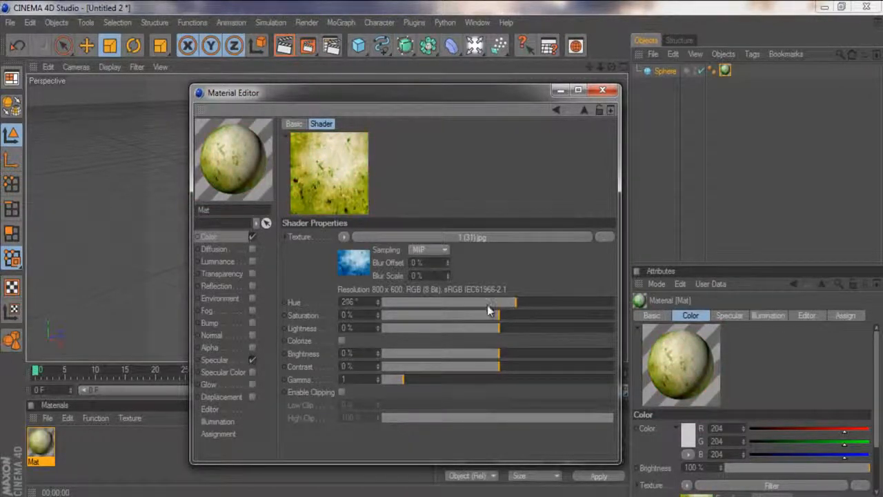
left_click_drag(514, 302, 459, 302)
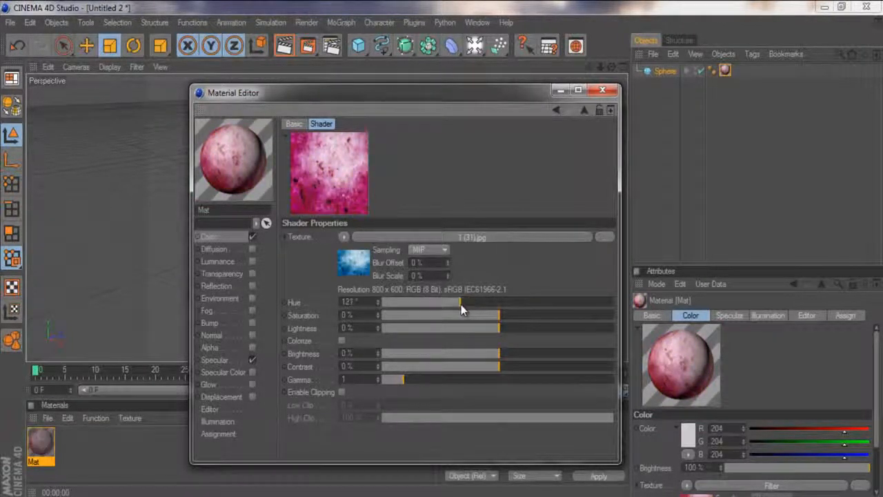
left_click_drag(462, 302, 483, 302)
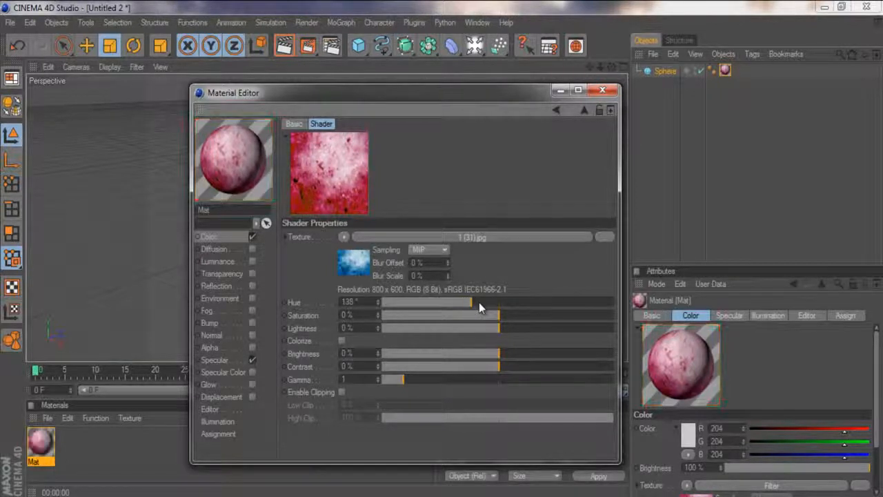
left_click_drag(462, 302, 486, 306)
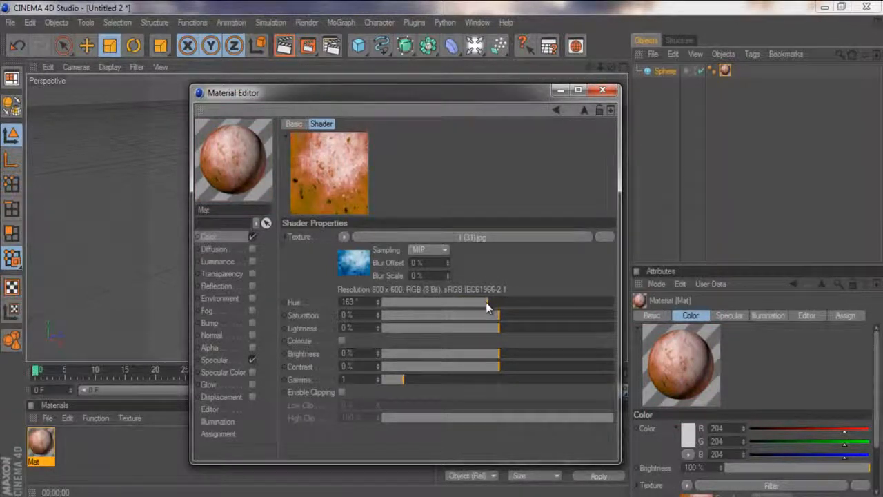
left_click_drag(483, 303, 485, 302)
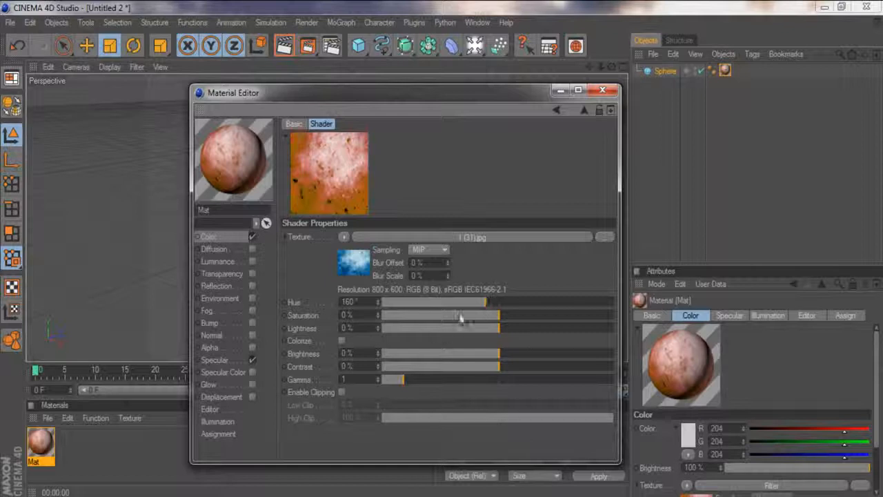
left_click_drag(500, 315, 472, 316)
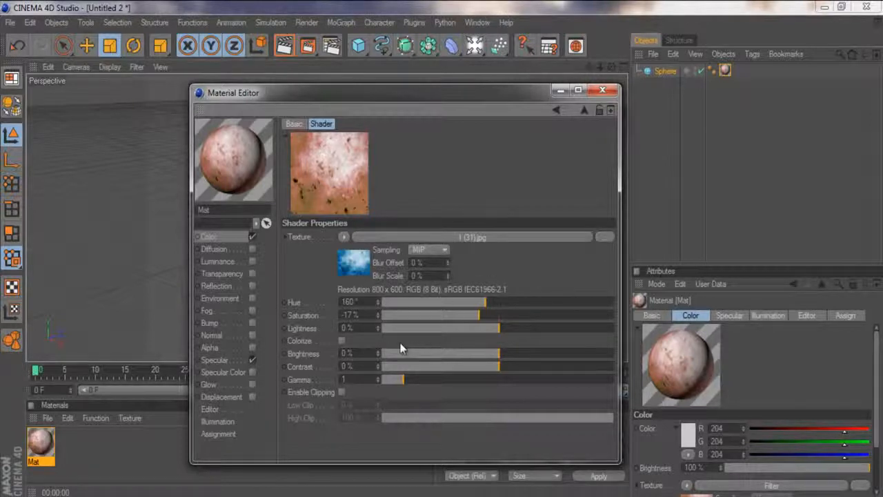
mouse_move(466, 369)
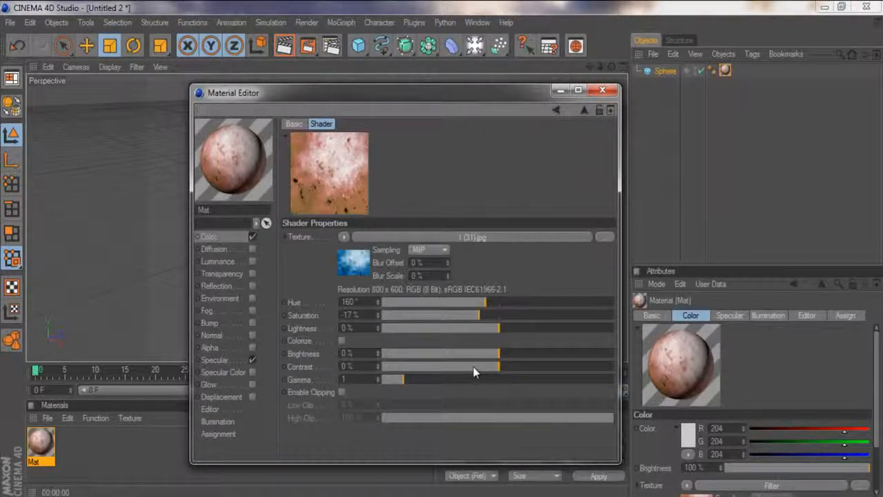
Set the filter to saturation -25%, lightness -79%, brightness -39%, contrast -80%.
left_click_drag(500, 366, 462, 366)
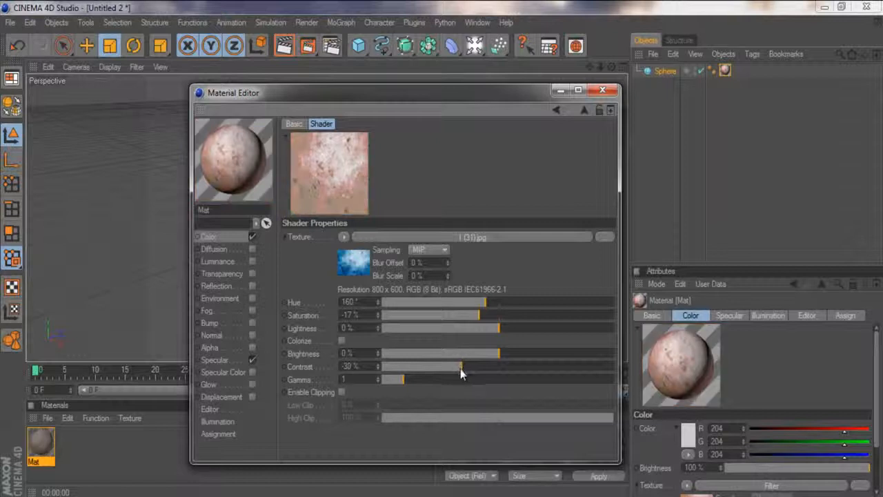
left_click_drag(461, 366, 445, 365)
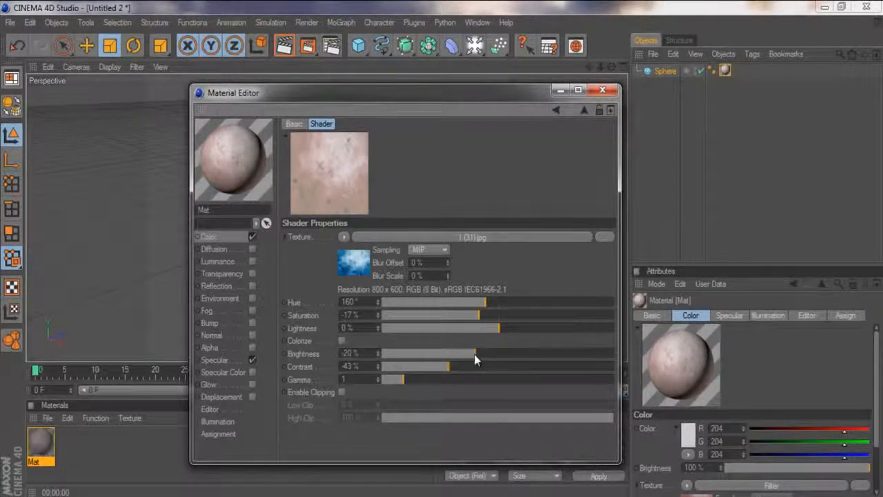
left_click_drag(473, 365, 425, 366)
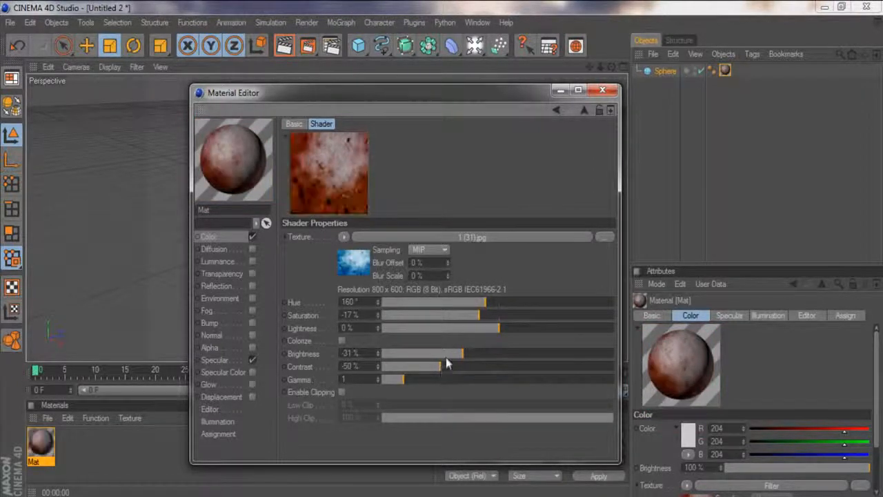
left_click_drag(461, 353, 434, 354)
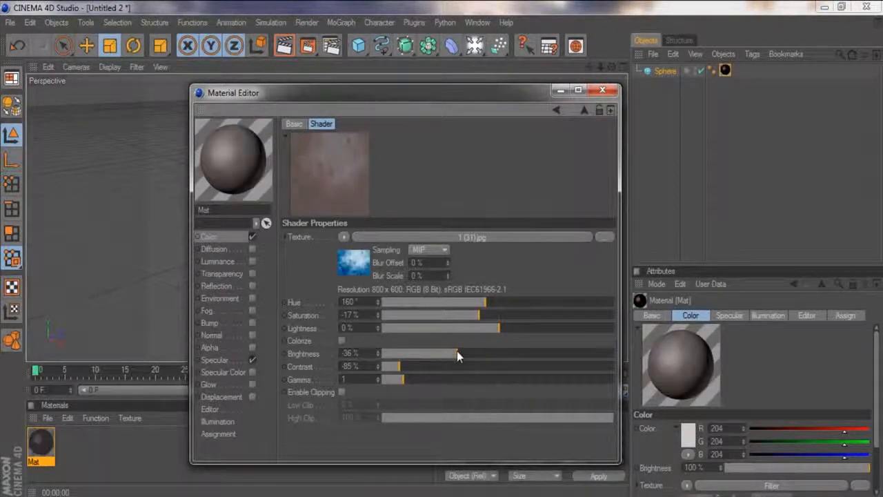
left_click_drag(455, 353, 442, 353)
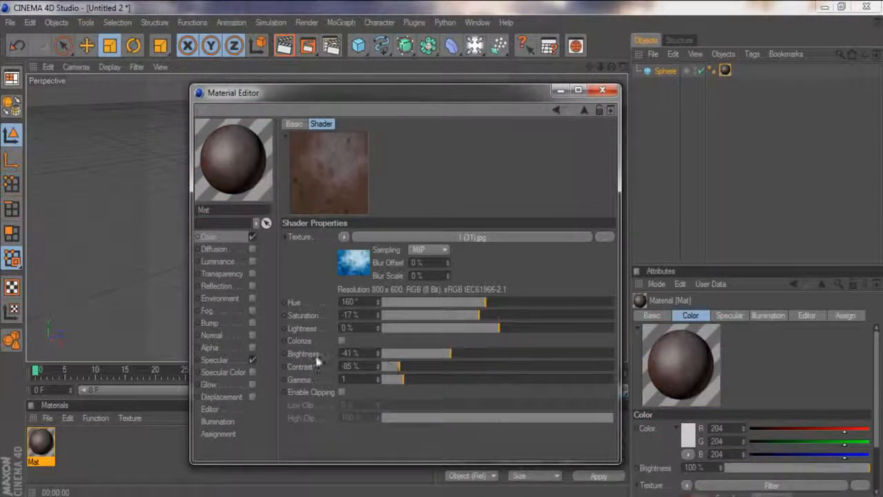
left_click_drag(476, 328, 407, 328)
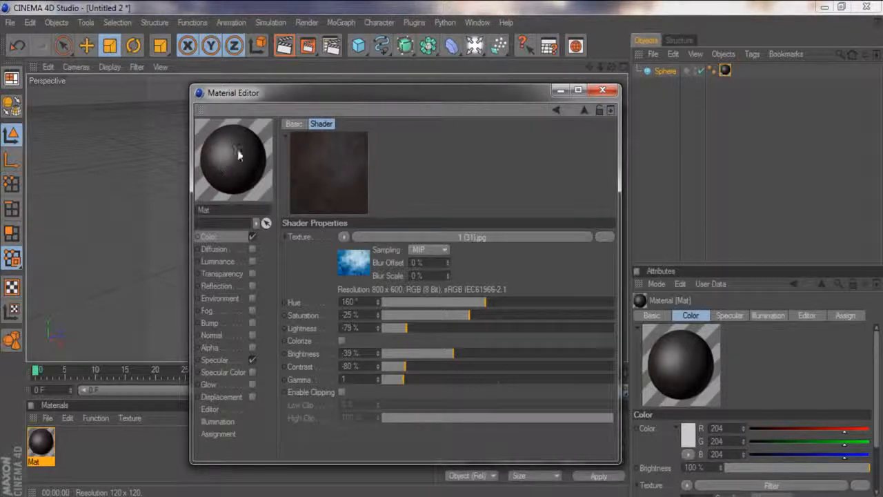
mouse_move(435, 204)
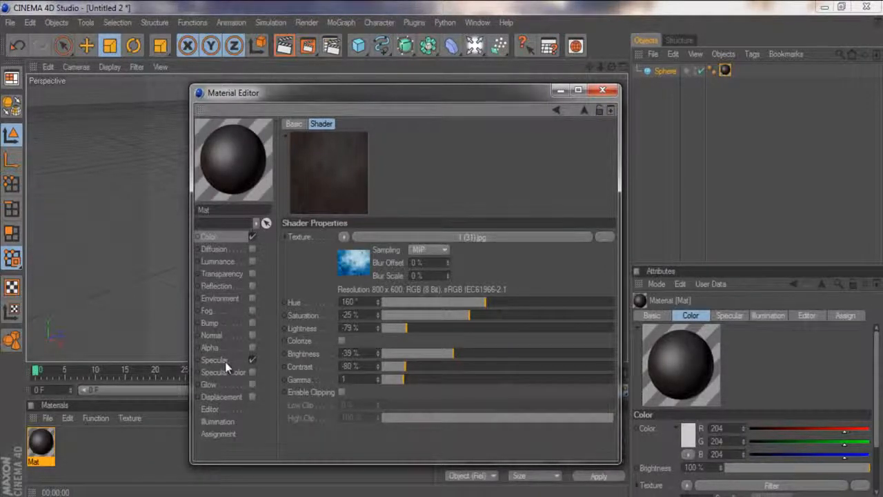
Narrow specular width to 21%, check the texture tag, and render the viewport.
left_click(215, 360)
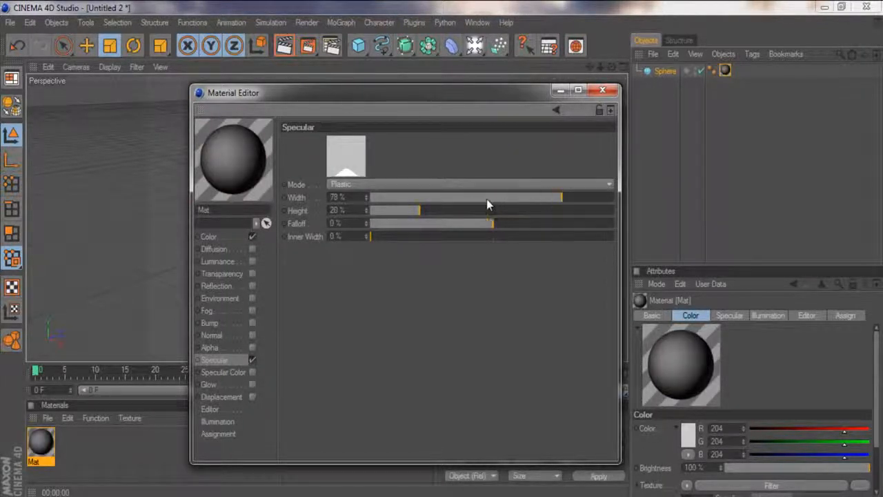
left_click_drag(561, 197, 420, 197)
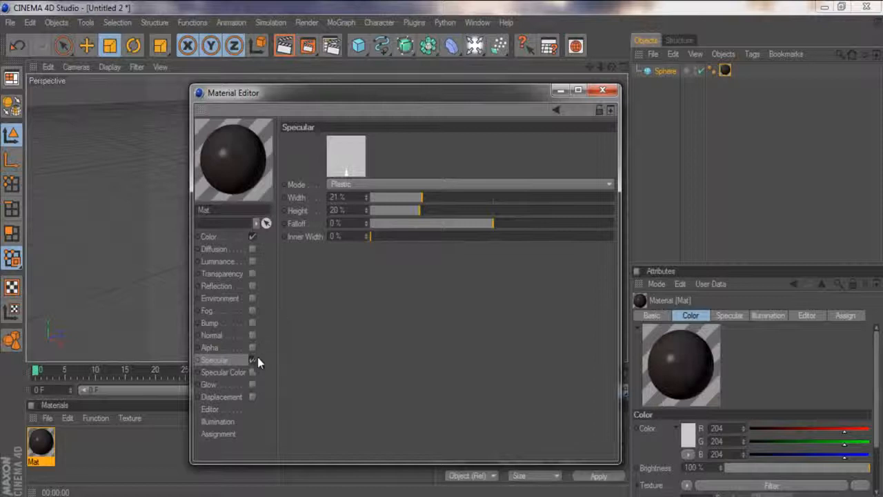
left_click(603, 91)
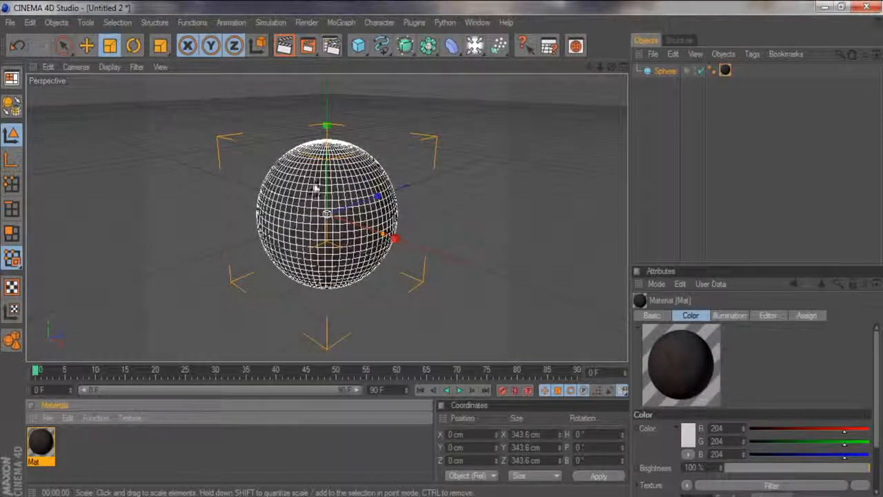
left_click(724, 70)
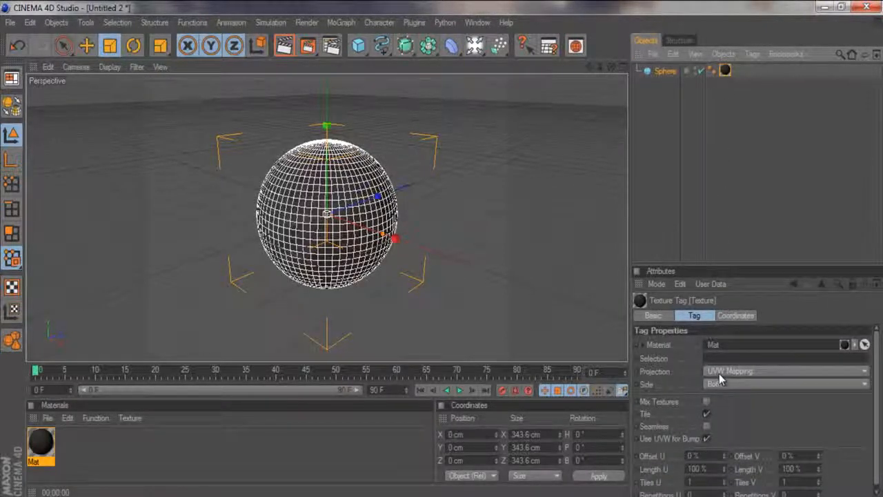
left_click(786, 385)
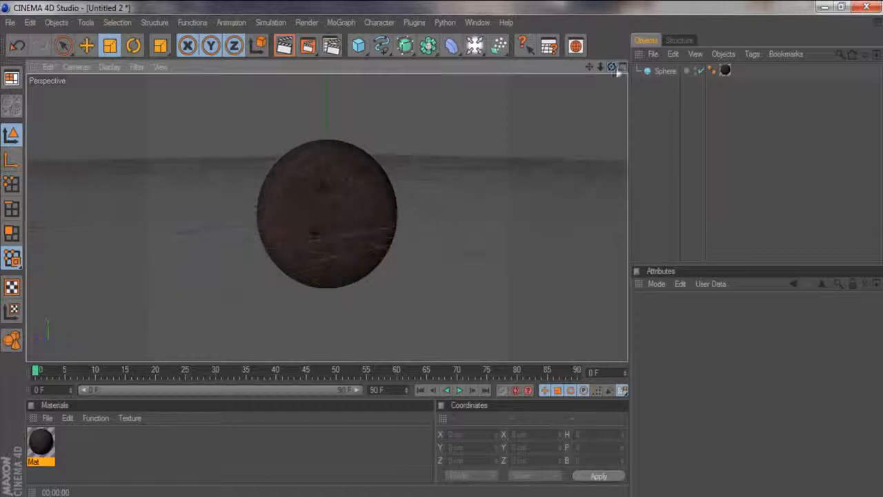
left_click(475, 46)
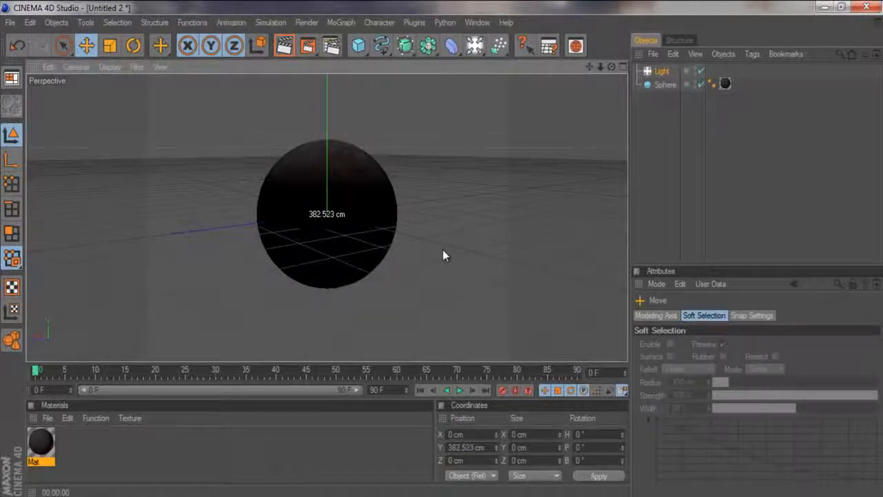
left_click(549, 46)
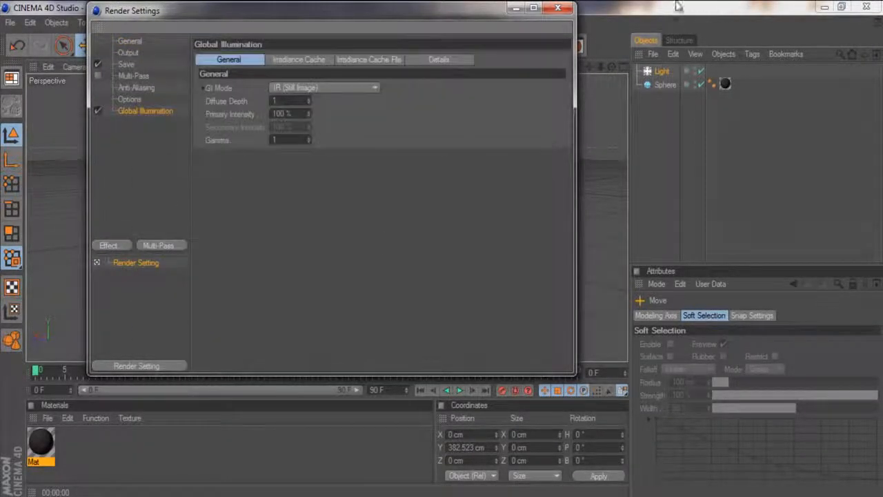
left_click(558, 8)
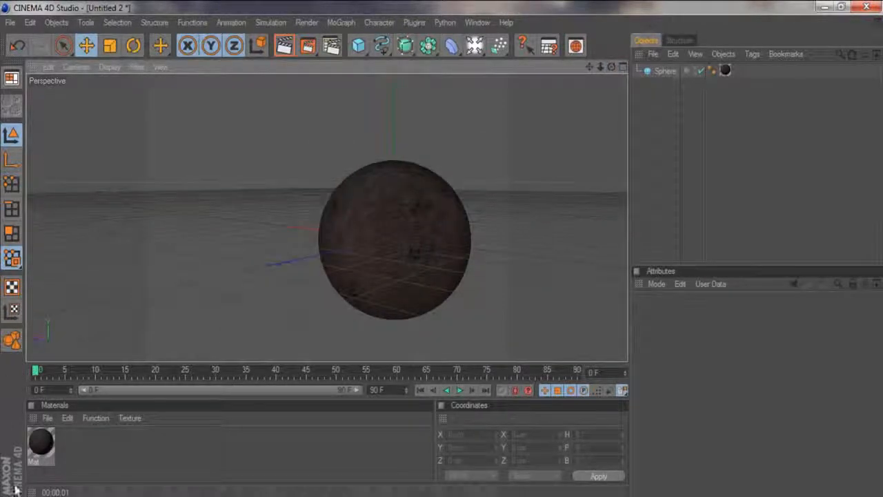
Slightly adjust the sphere material's filter contrast and brightness.
double_click(40, 445)
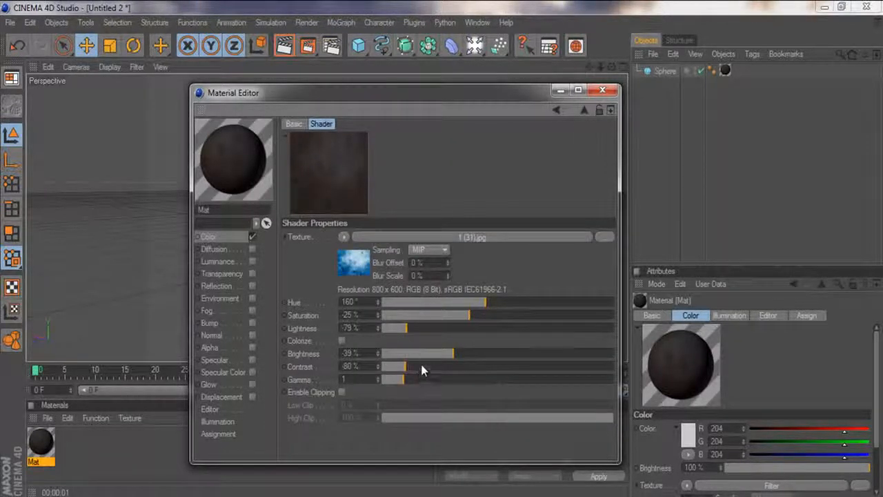
left_click_drag(403, 366, 410, 365)
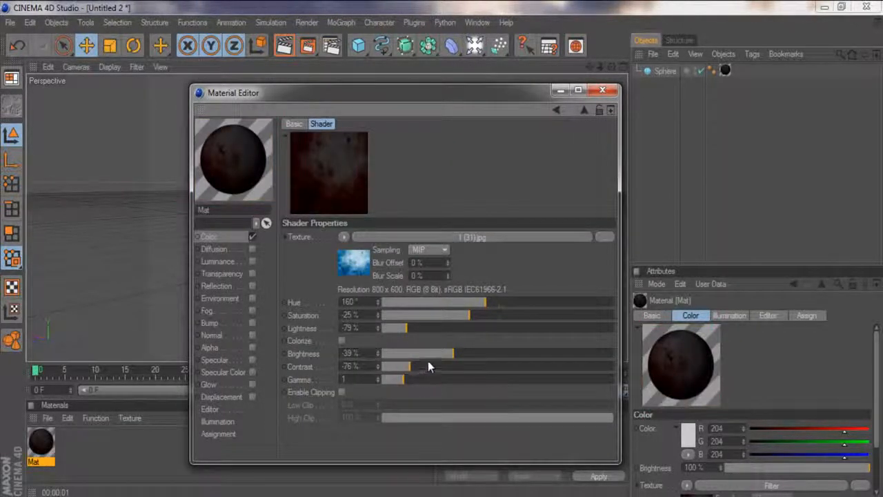
left_click_drag(452, 353, 435, 353)
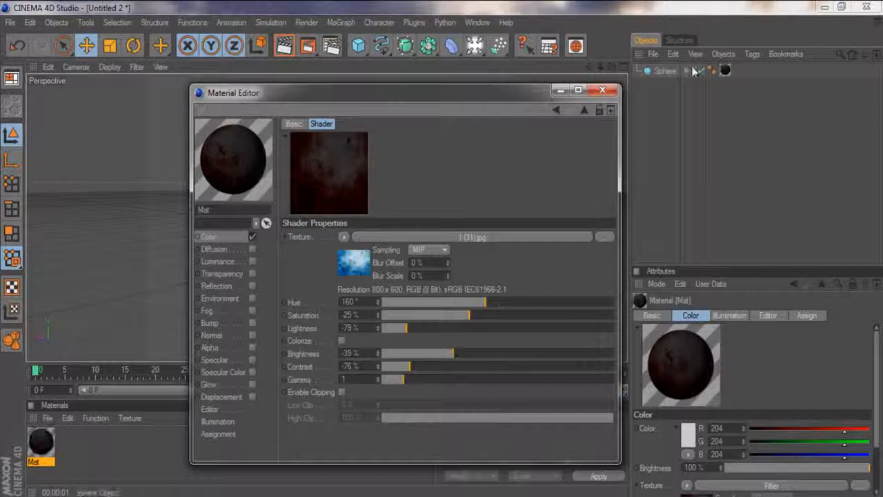
left_click(602, 90)
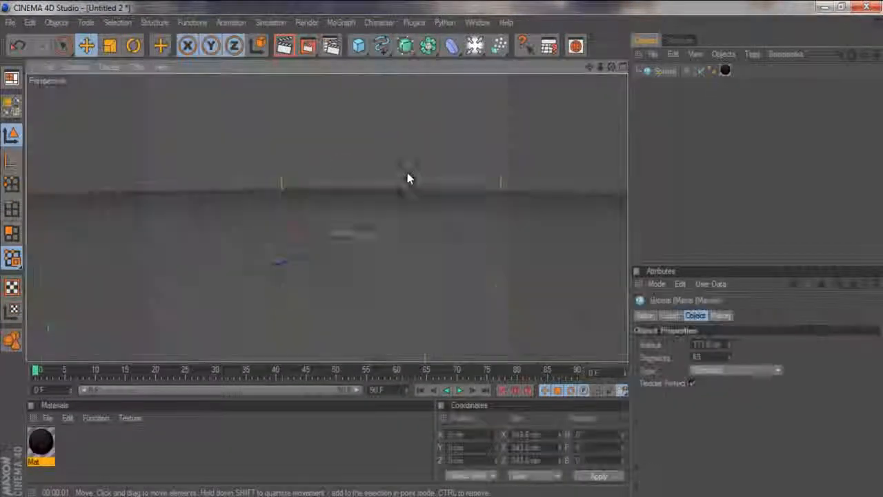
Enable Global Illumination in Render Settings and render the perspective view.
left_click(548, 46)
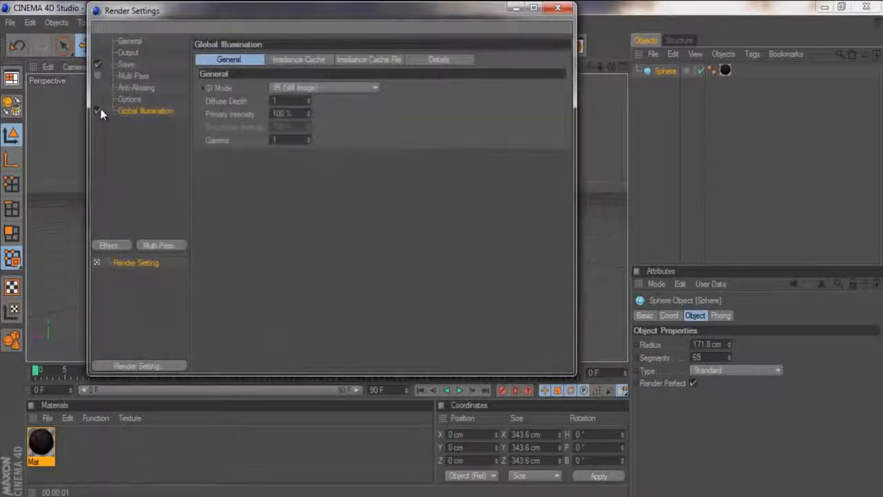
left_click(558, 8)
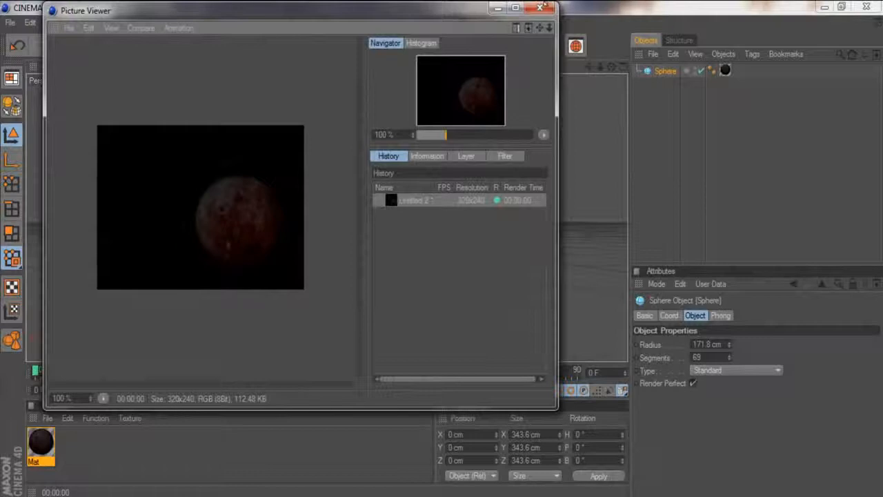
left_click(540, 8)
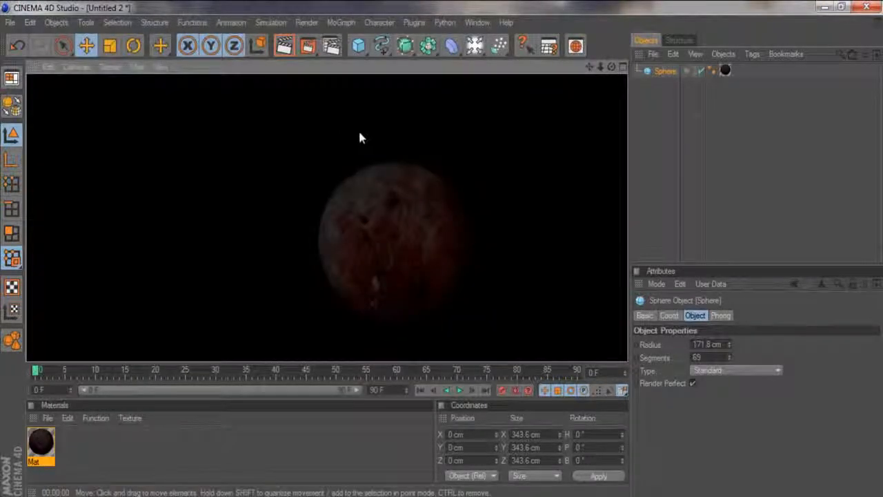
Shift the grunge texture's hue and set the texture tag projection to Shrink Wrapping.
double_click(40, 445)
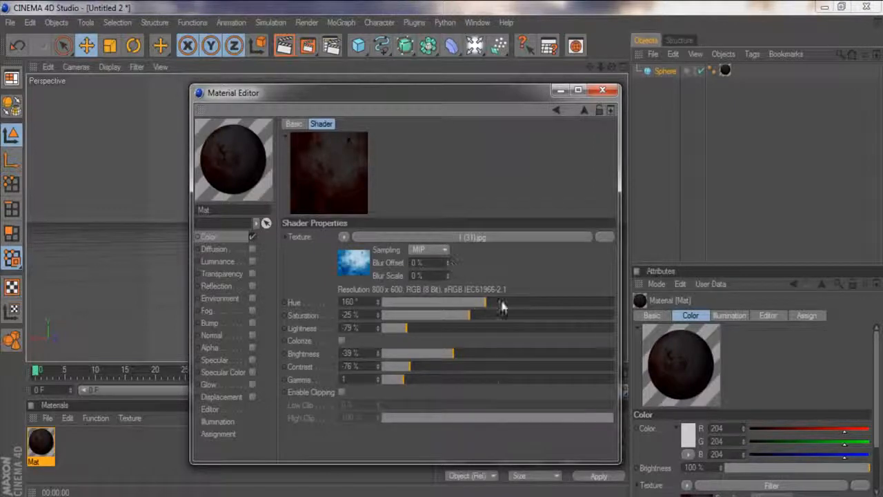
left_click_drag(504, 302, 528, 302)
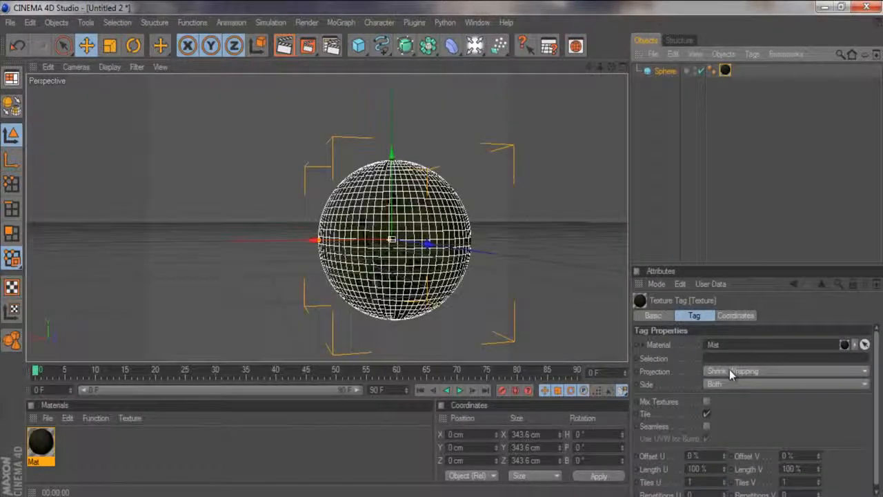
left_click(787, 370)
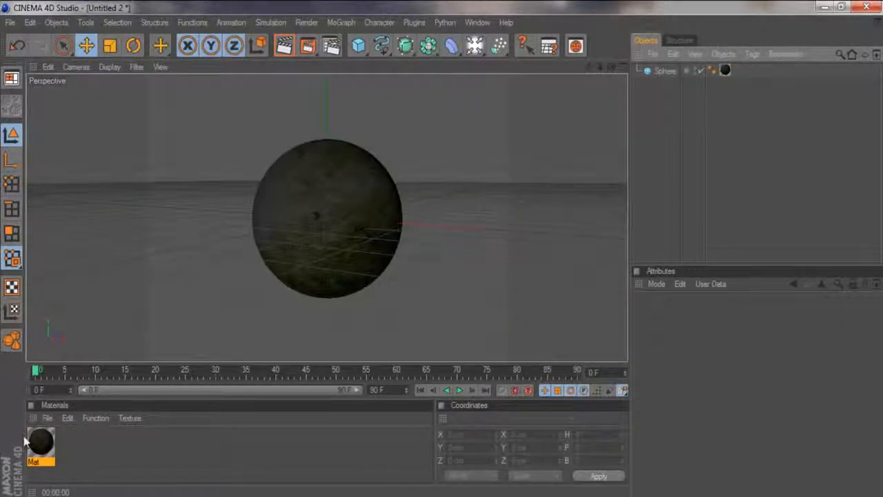
Add Fresnel reflection to the sphere material, then add Sky and MoText objects.
double_click(40, 445)
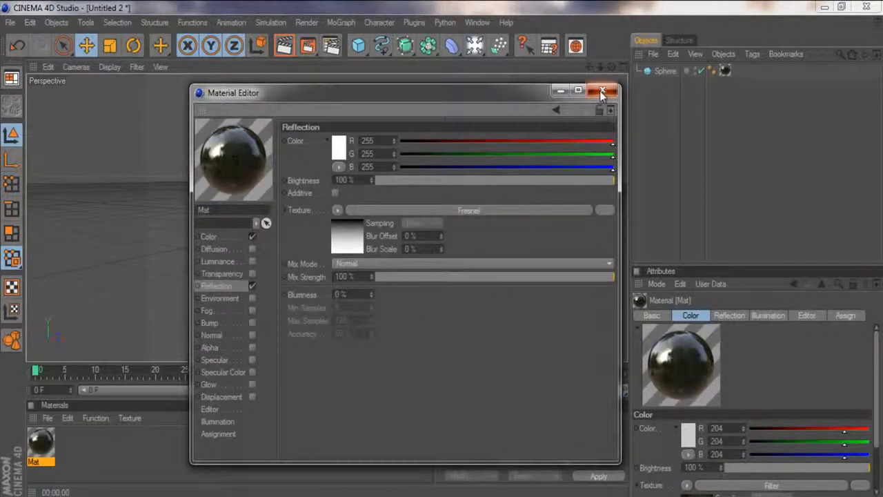
left_click(602, 91)
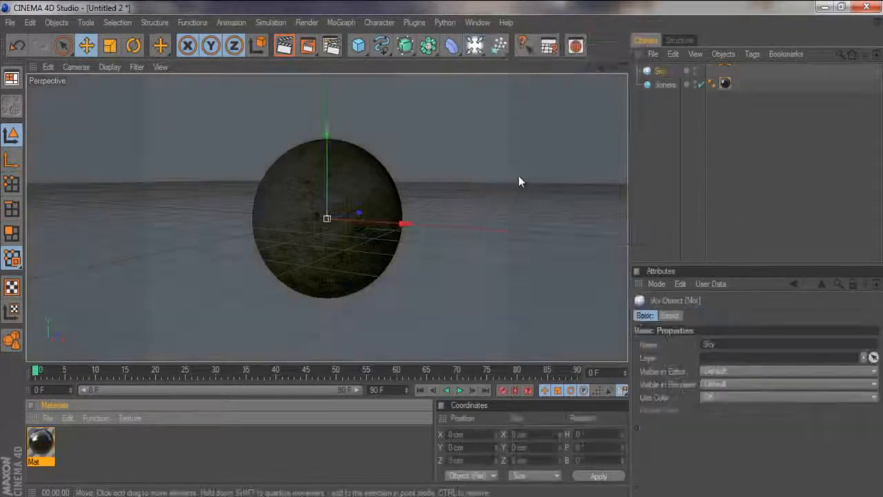
left_click(341, 23)
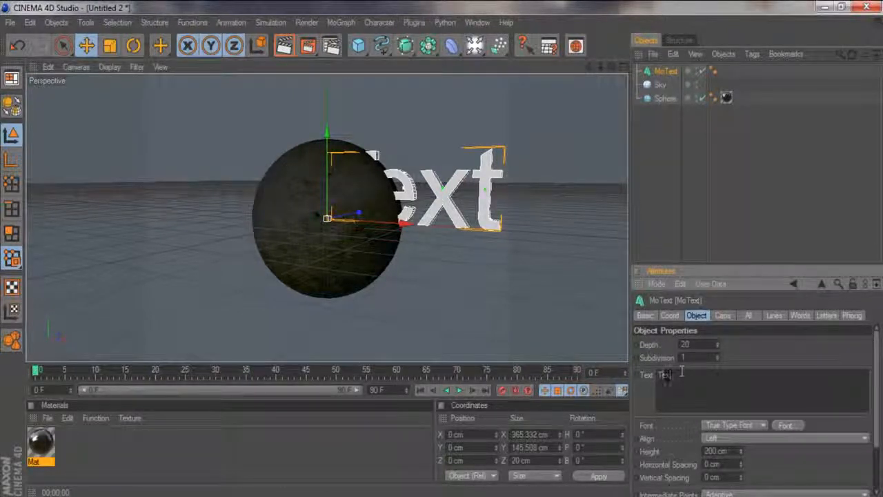
Make the MoText read KRUZE in the Impact font, aligned to Middle.
type("KRUZE")
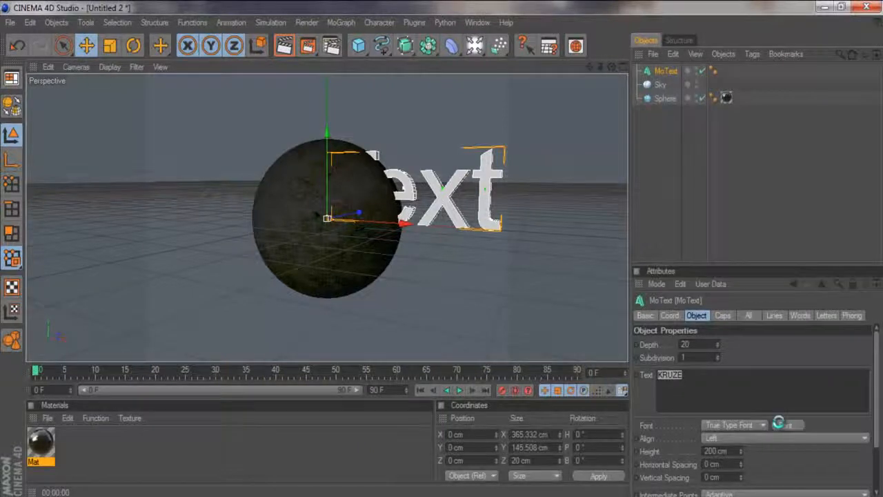
left_click(787, 424)
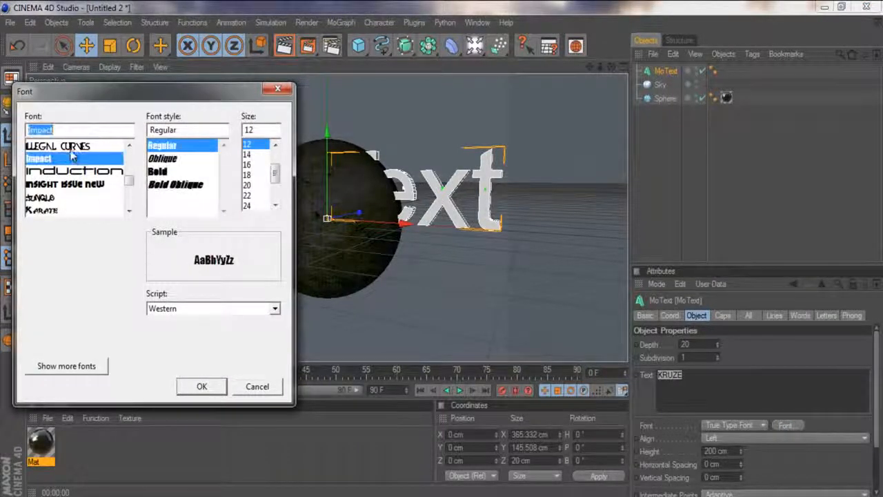
left_click(58, 145)
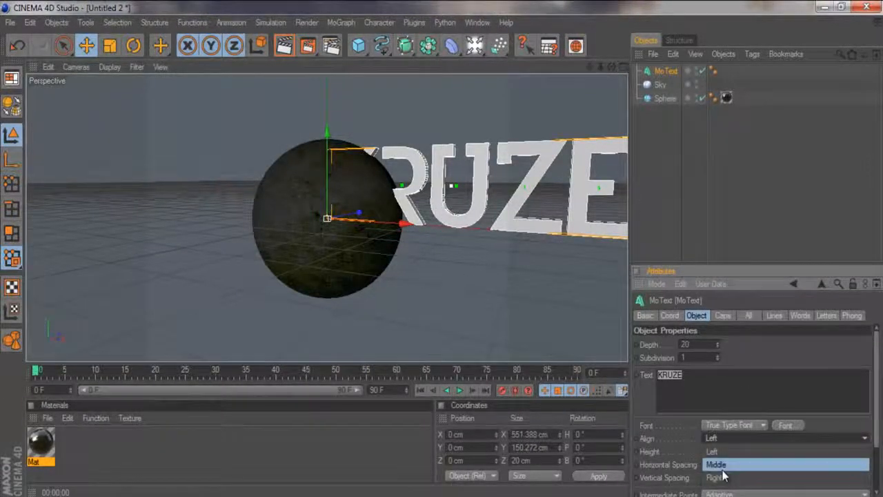
left_click(717, 465)
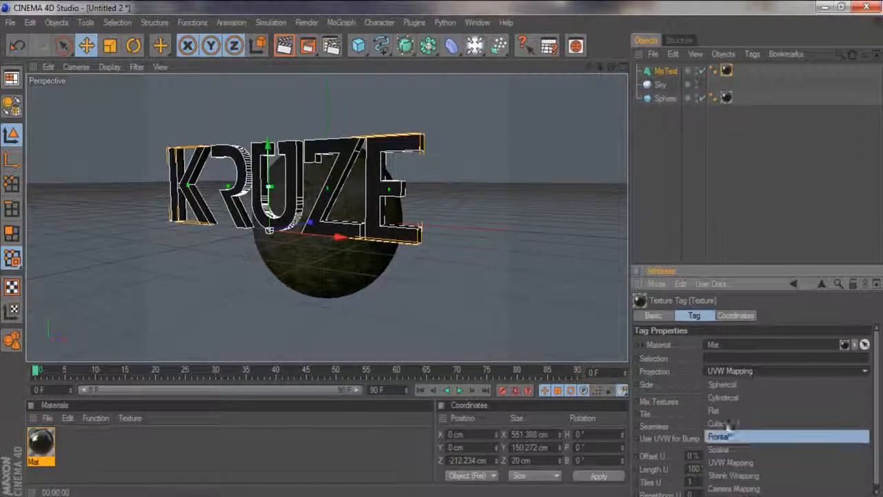
Set the text's texture projection to Frontal and give it Fillet Caps.
left_click(715, 424)
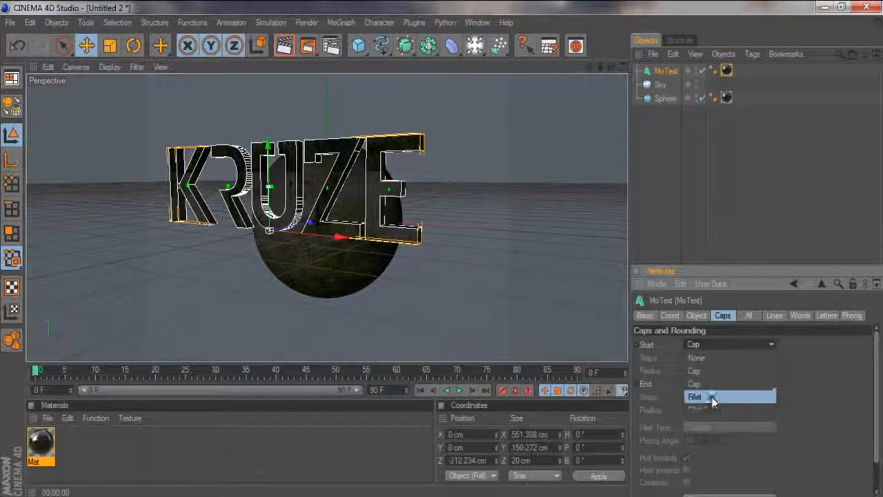
left_click(696, 397)
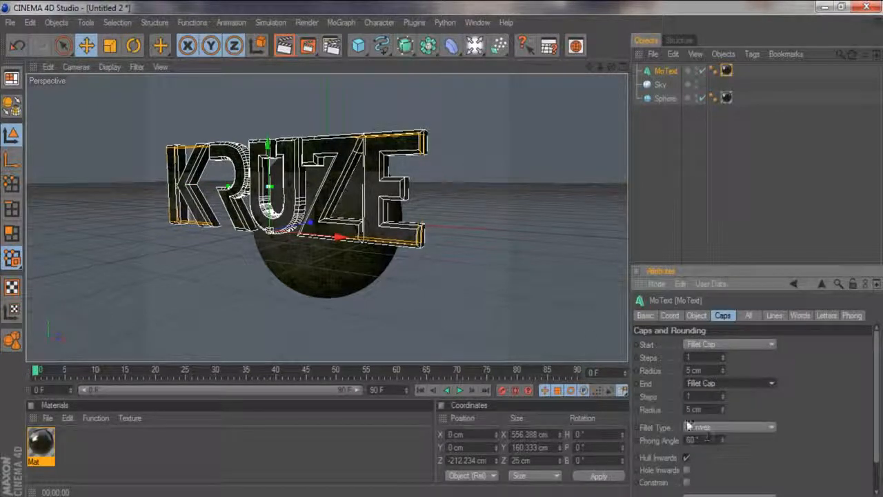
left_click(696, 315)
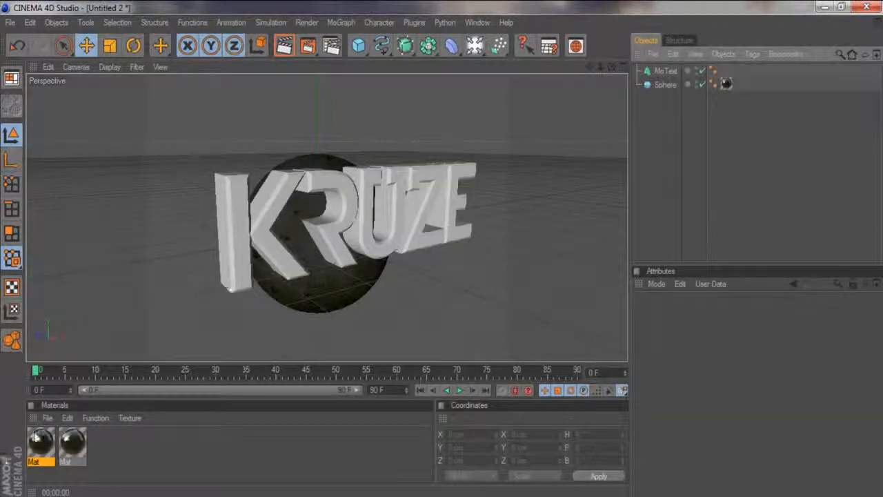
Drop the second grunge material's saturation to -100% and select the KRUZE text.
double_click(40, 447)
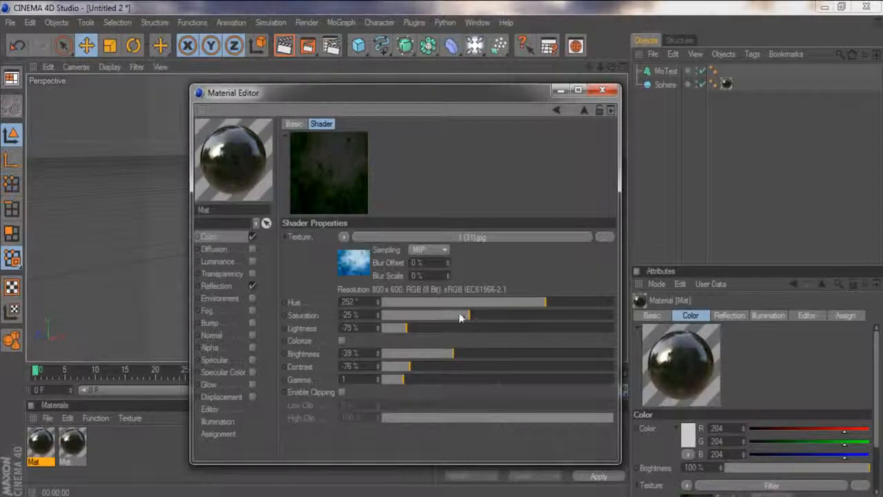
left_click_drag(463, 314, 380, 315)
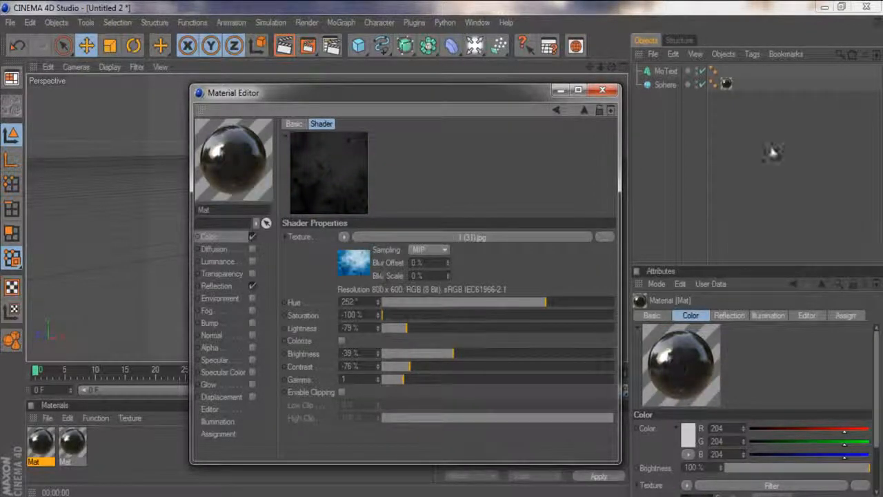
left_click(602, 89)
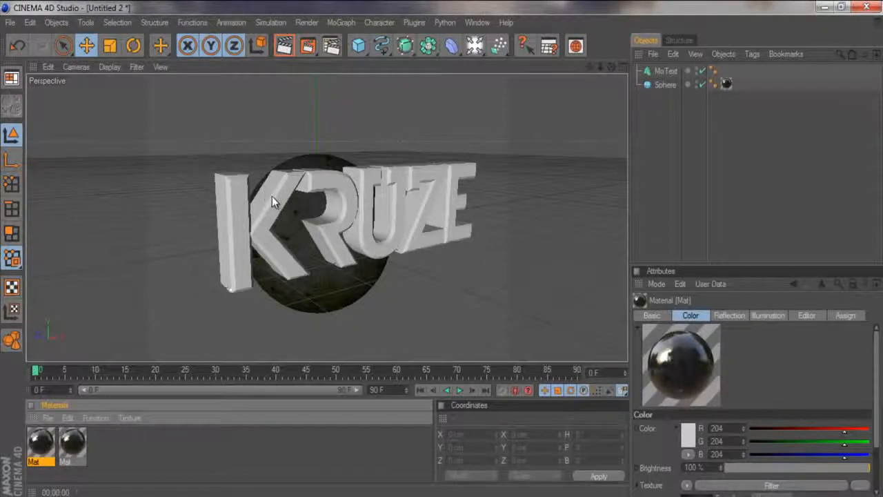
left_click(727, 70)
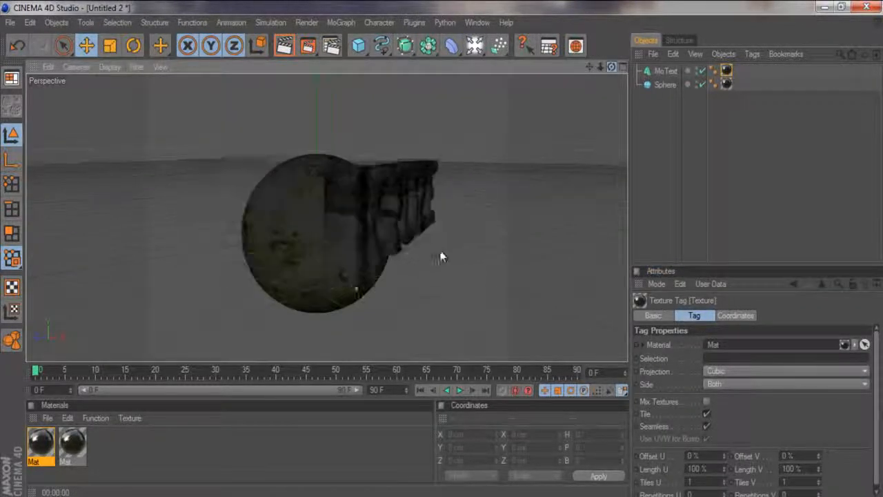
Select the KRUZE text with the Scale tool active to shrink it.
left_click(110, 46)
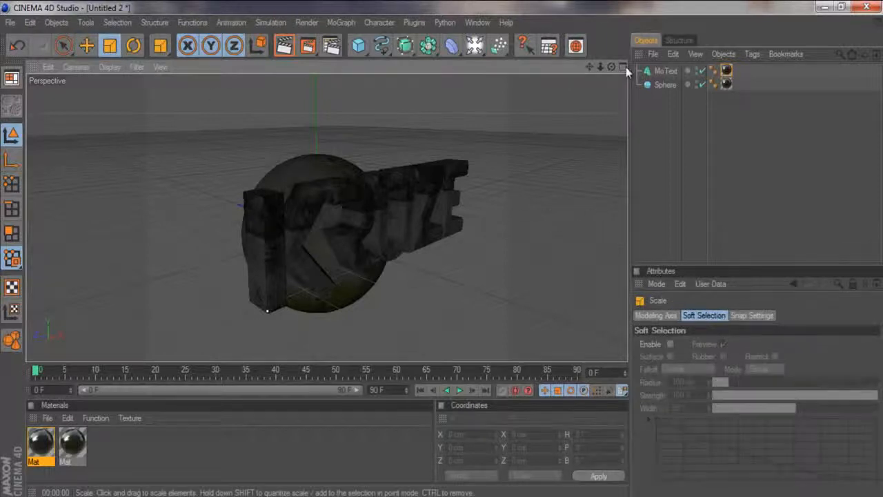
left_click(665, 71)
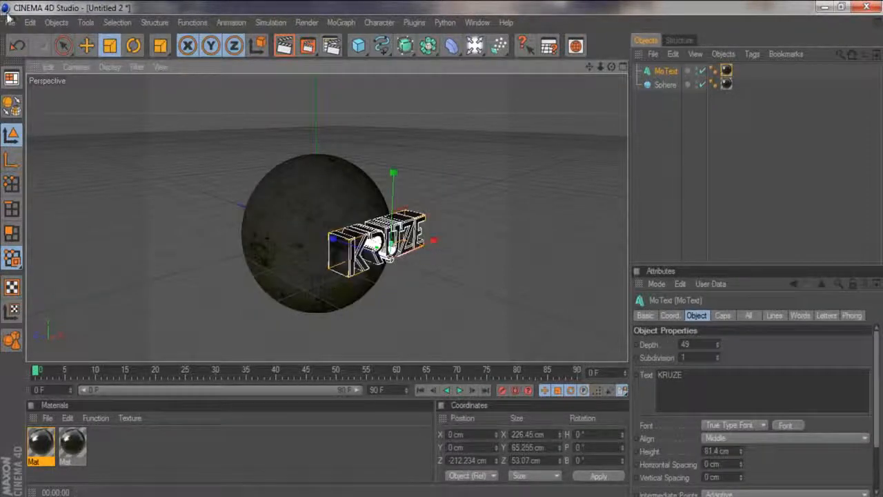
left_click(87, 46)
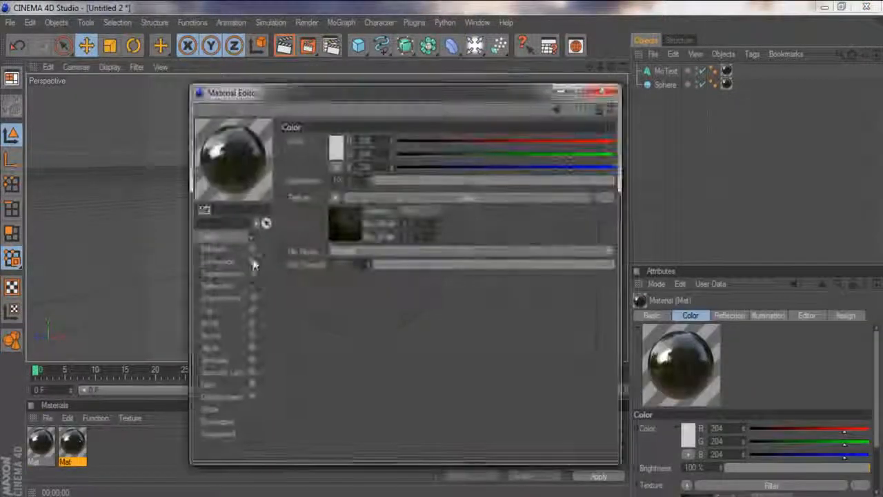
Close the Material Editor and select the second material.
left_click(605, 91)
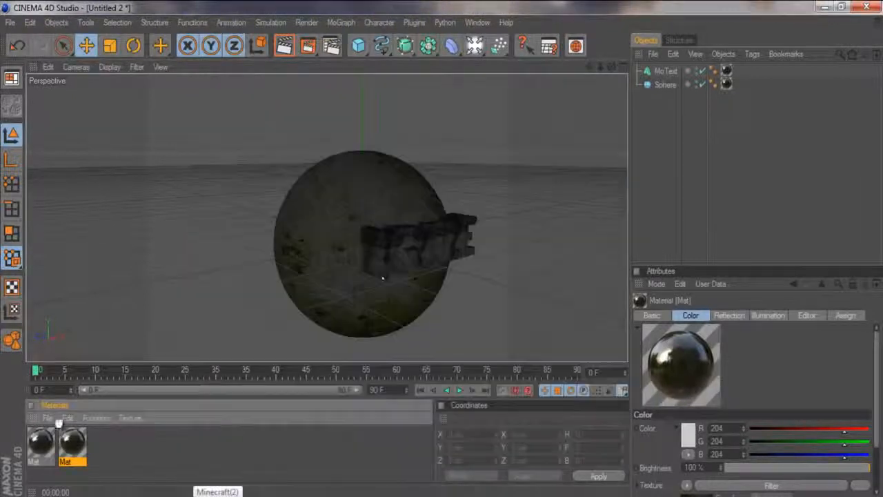
left_click(47, 418)
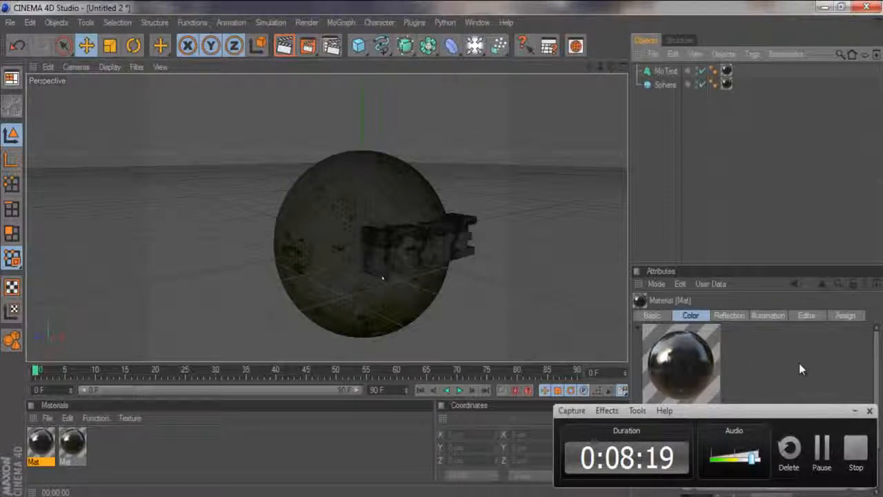
mouse_move(833, 379)
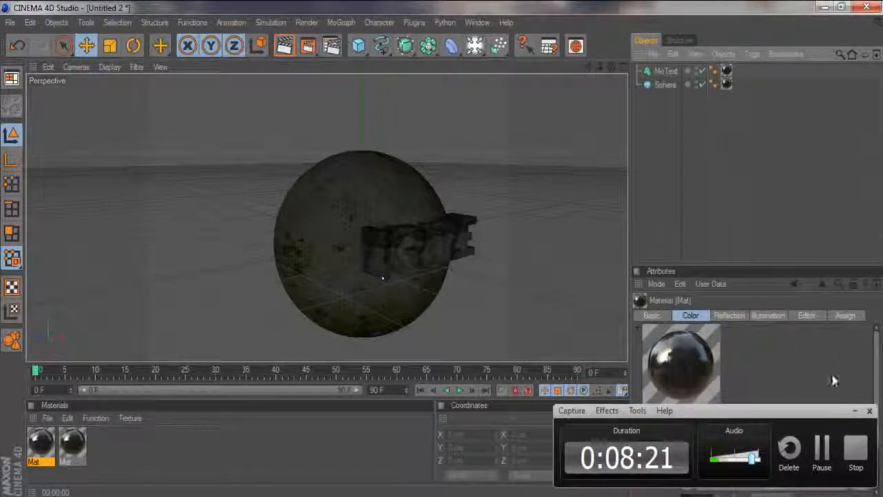